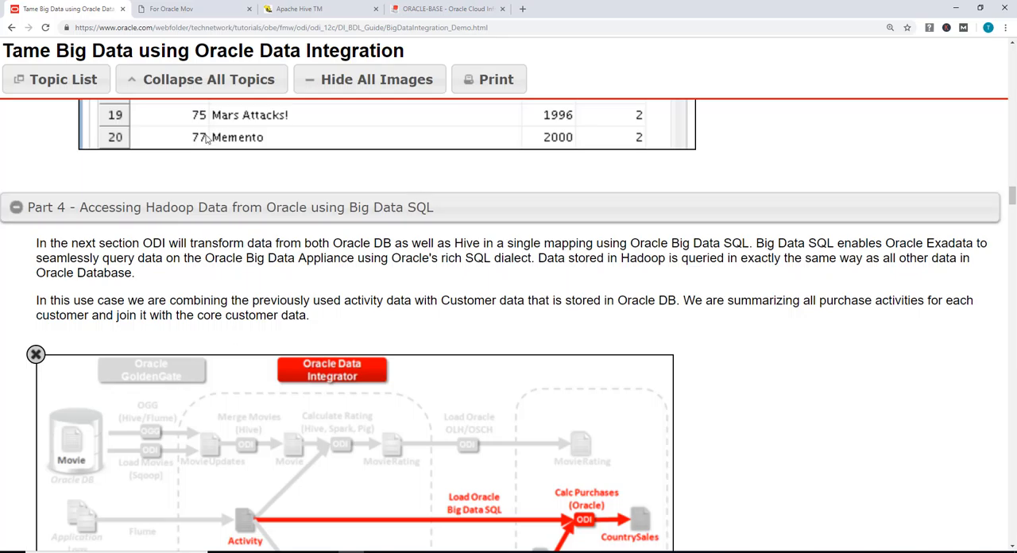
pyautogui.moveTo(322, 232)
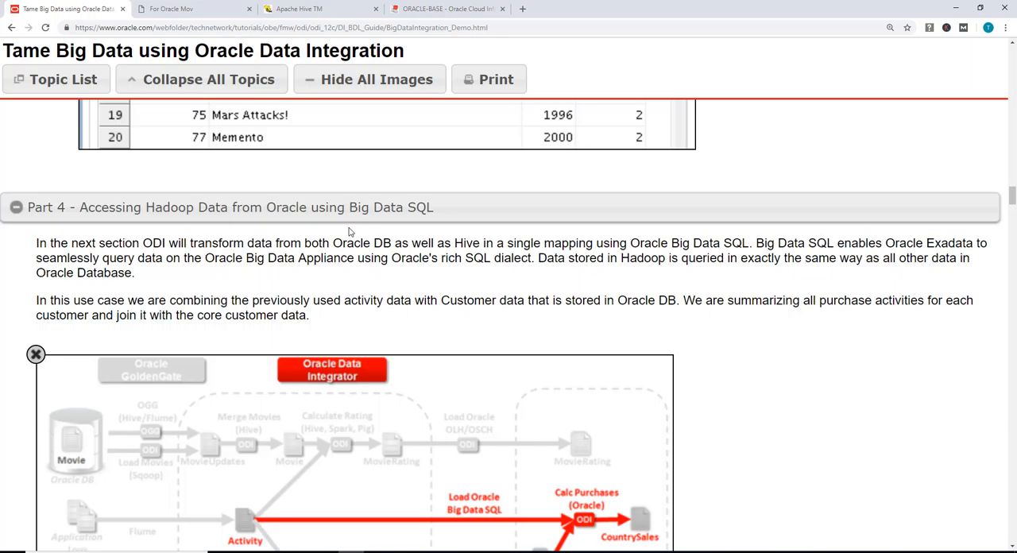
pyautogui.moveTo(180, 278)
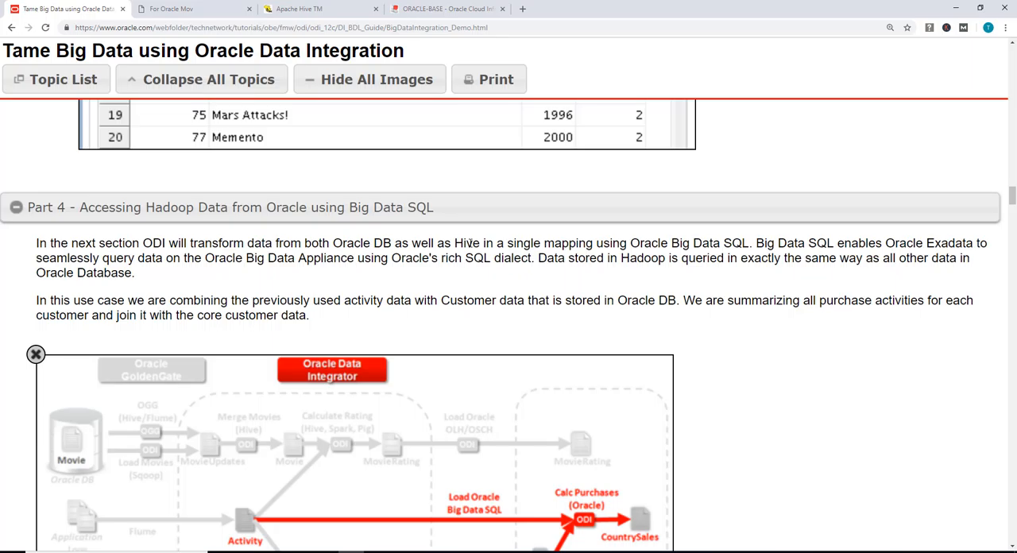
pyautogui.moveTo(617, 293)
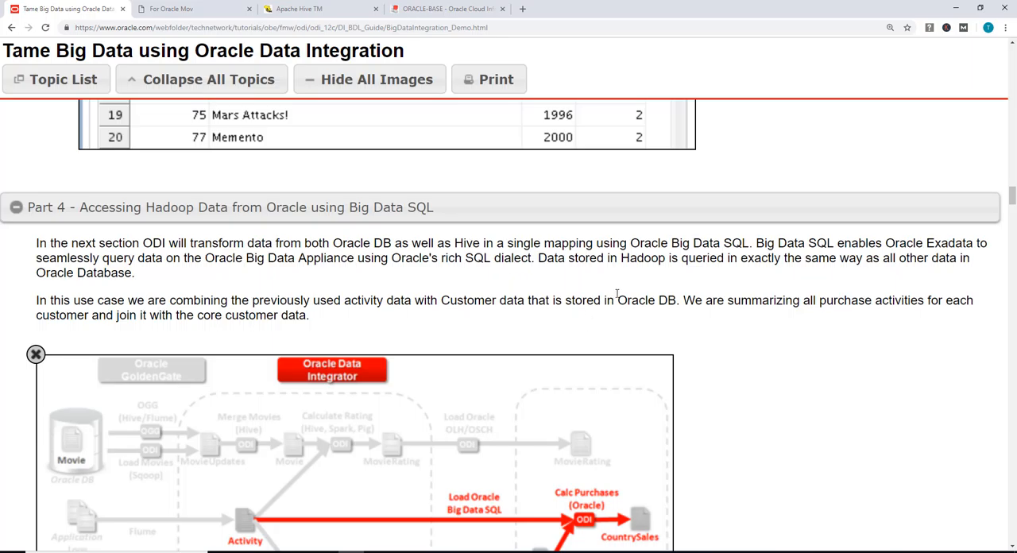
pyautogui.moveTo(619, 258)
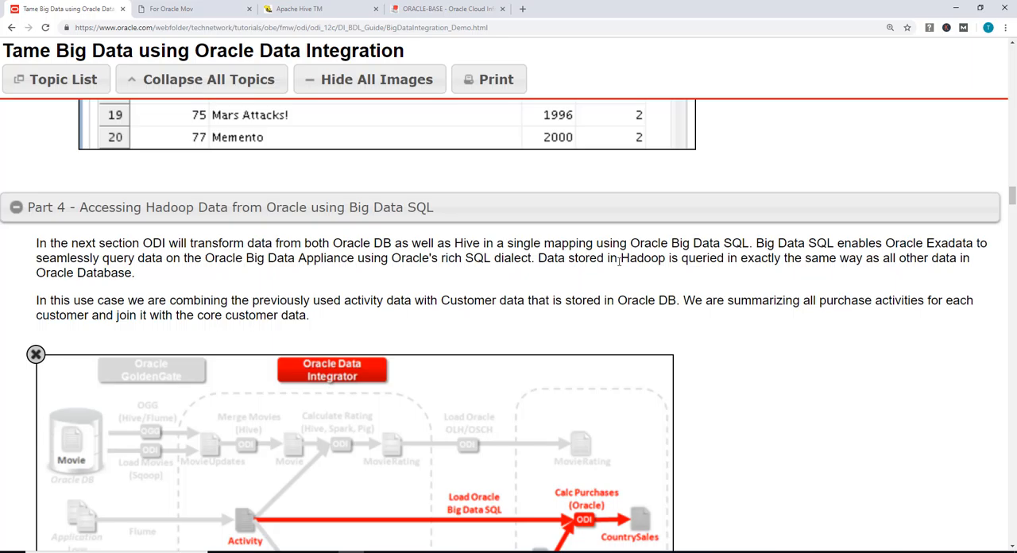
pyautogui.moveTo(707, 276)
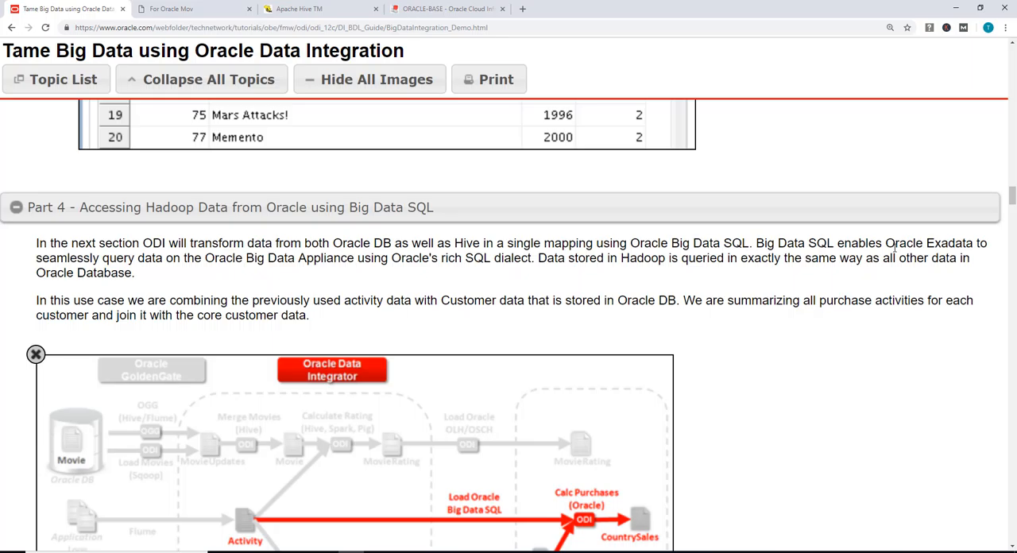
pyautogui.moveTo(126, 286)
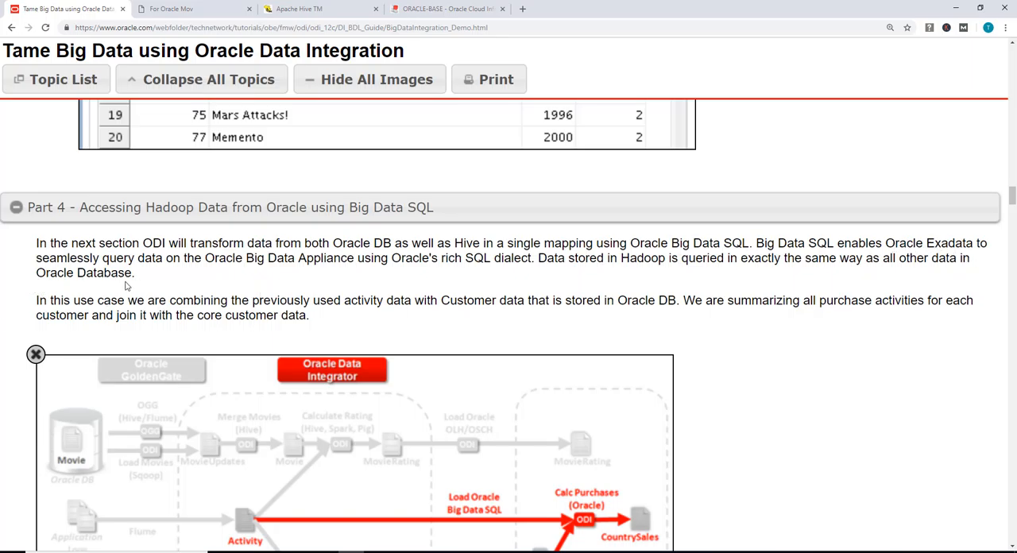
pyautogui.moveTo(184, 276)
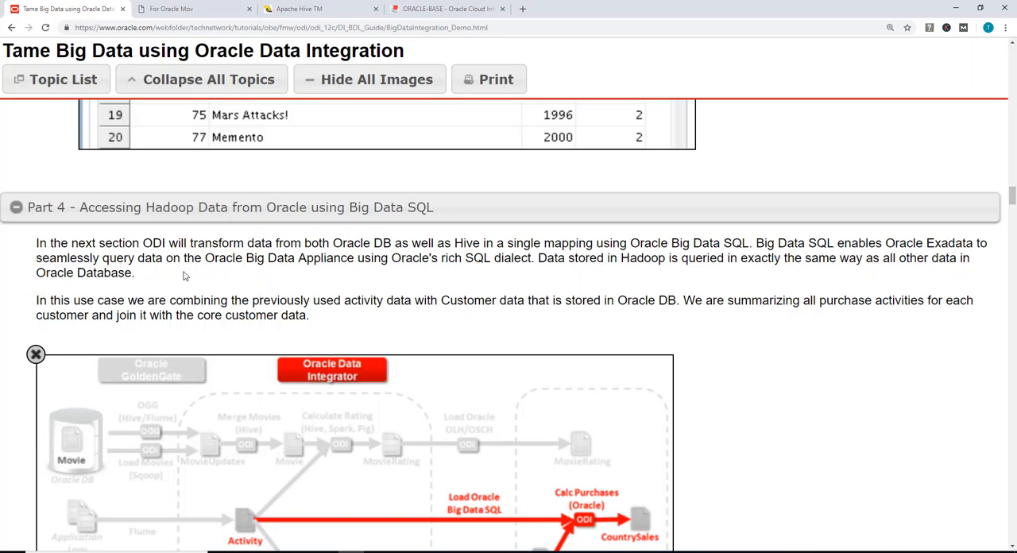
pyautogui.moveTo(396, 275)
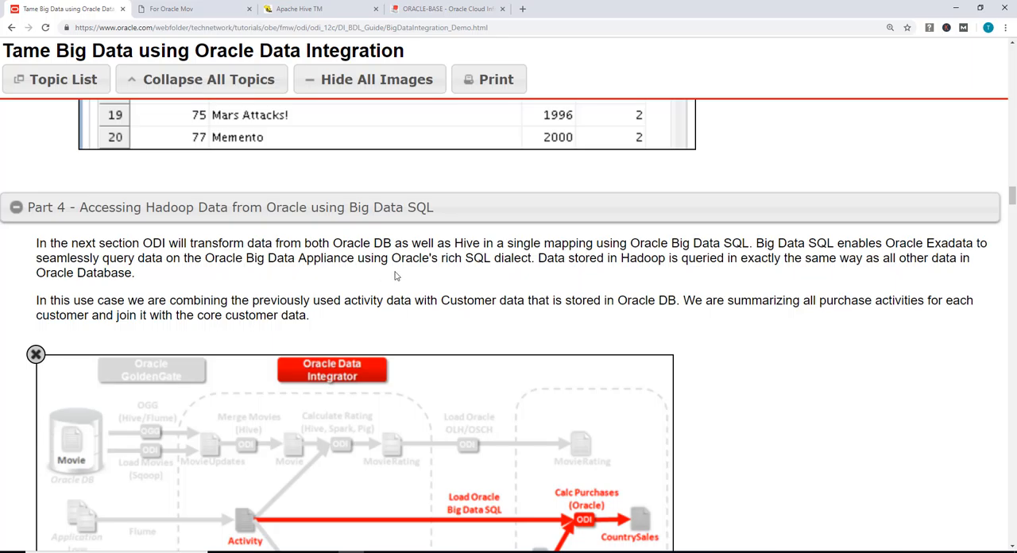
pyautogui.moveTo(499, 264)
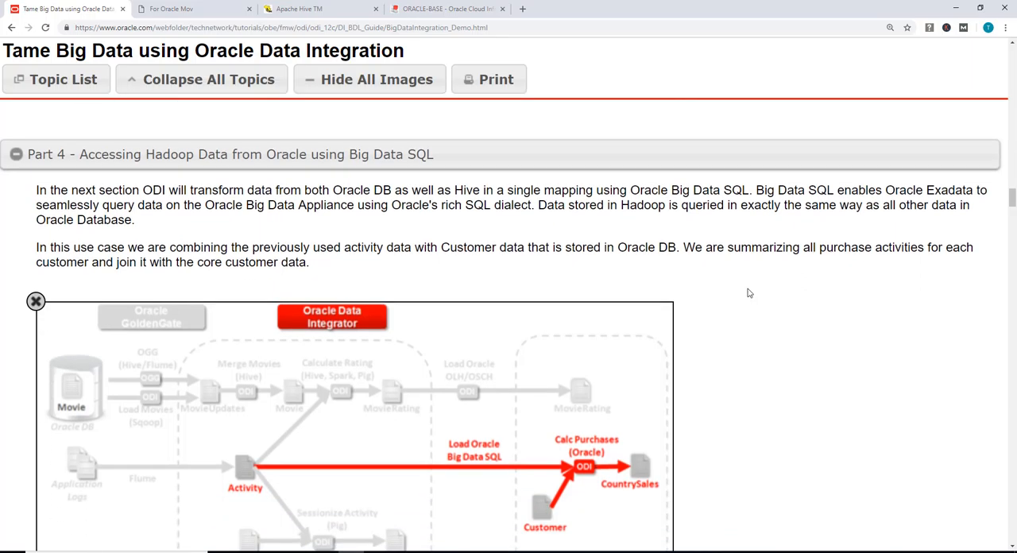
# - Scroll the tutorial down to 'Open and review the Big Data SQL mapping'
pyautogui.scroll(-3)
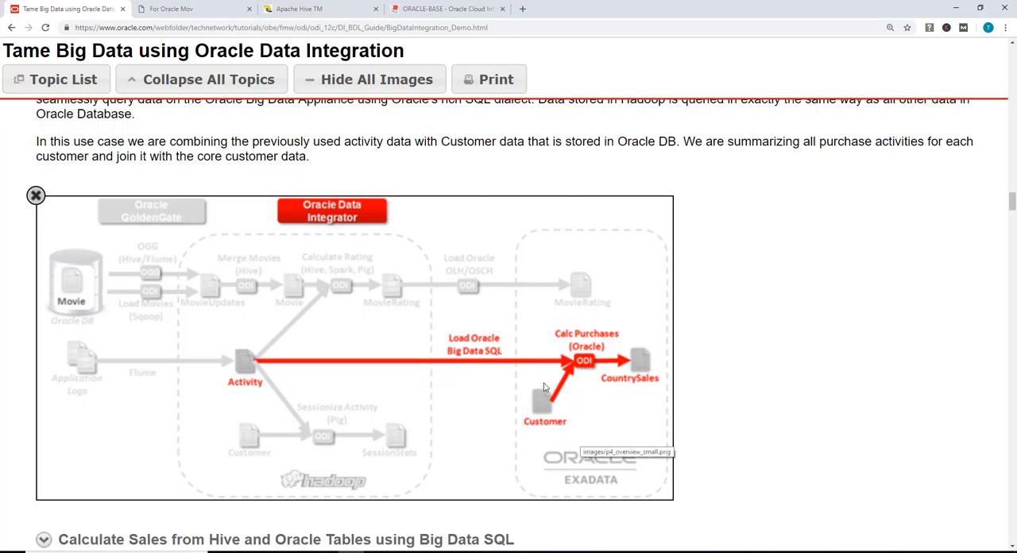
pyautogui.moveTo(576, 367)
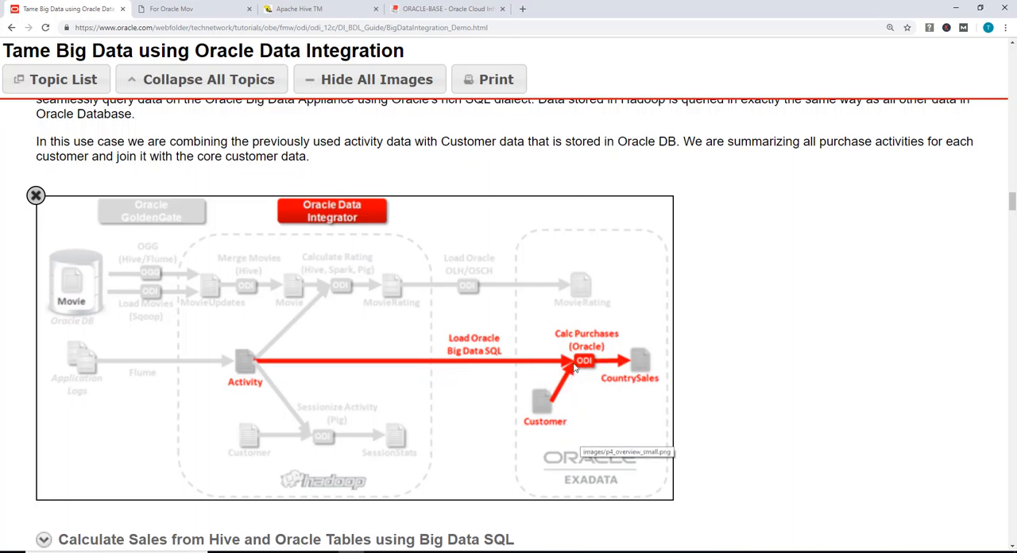
pyautogui.moveTo(350, 373)
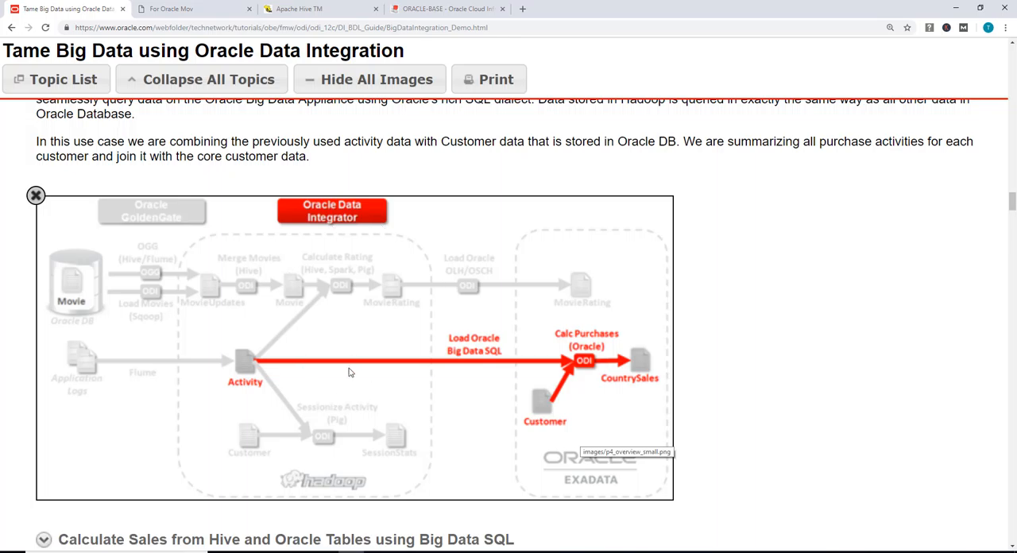
pyautogui.moveTo(350, 375)
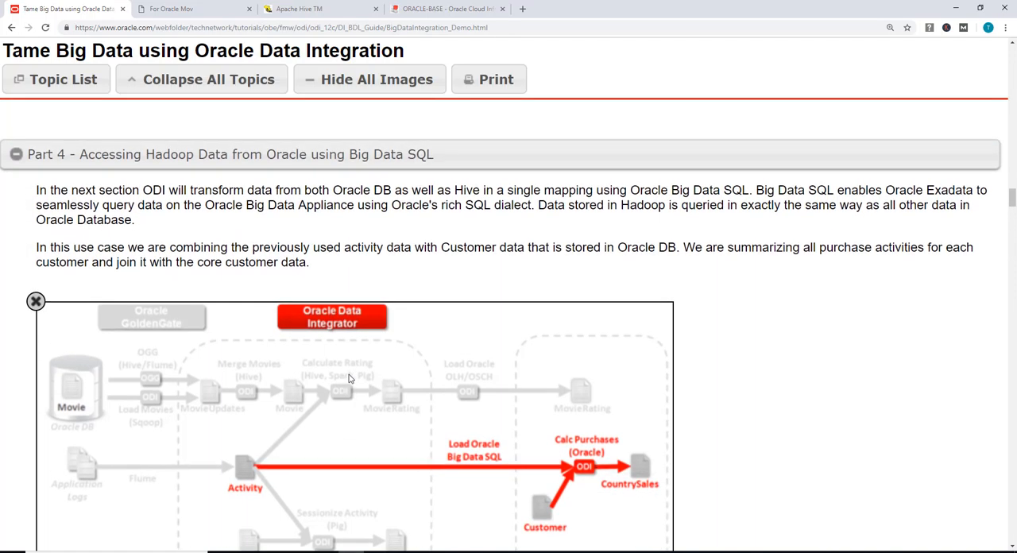
pyautogui.moveTo(364, 308)
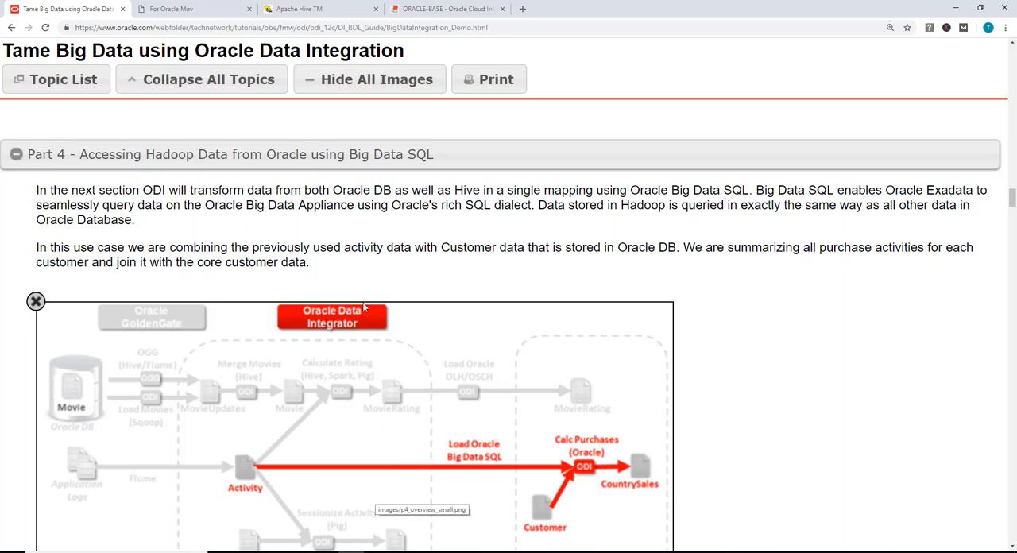
pyautogui.scroll(-3)
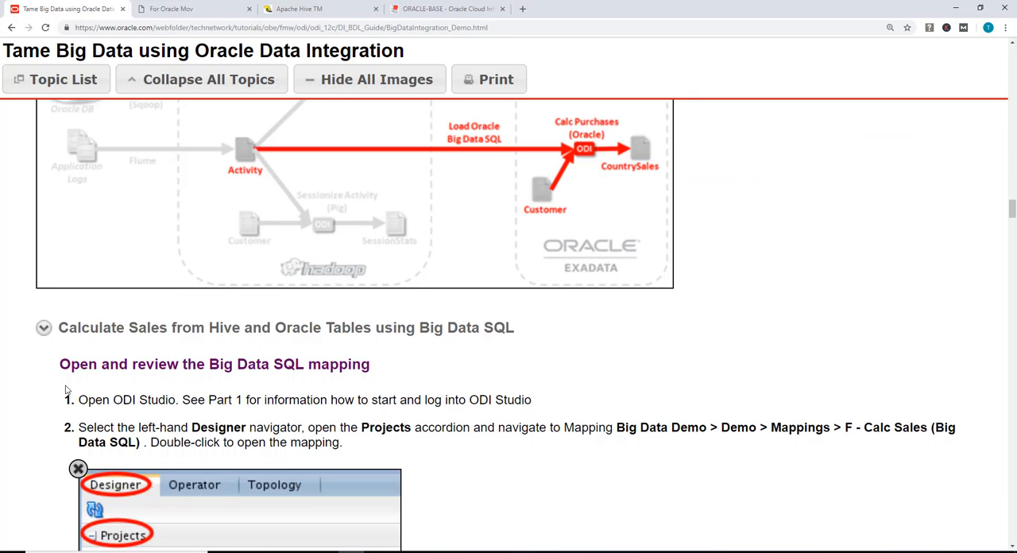
pyautogui.moveTo(278, 341)
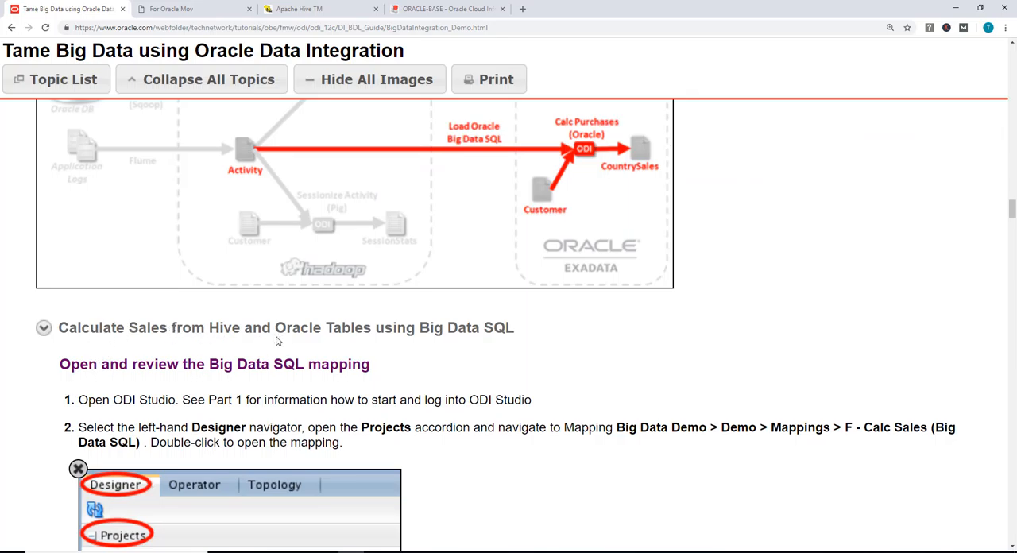
pyautogui.moveTo(463, 348)
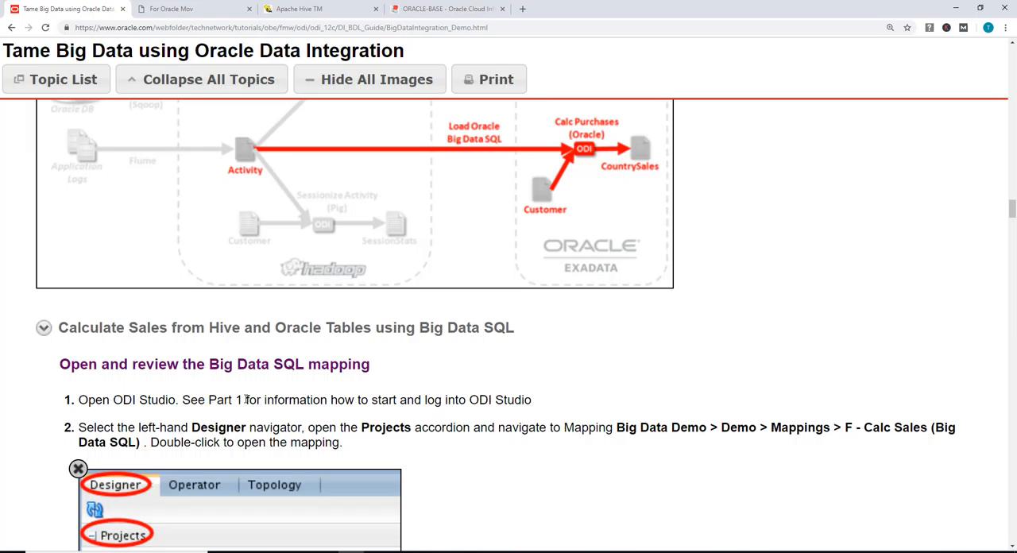
pyautogui.moveTo(198, 398)
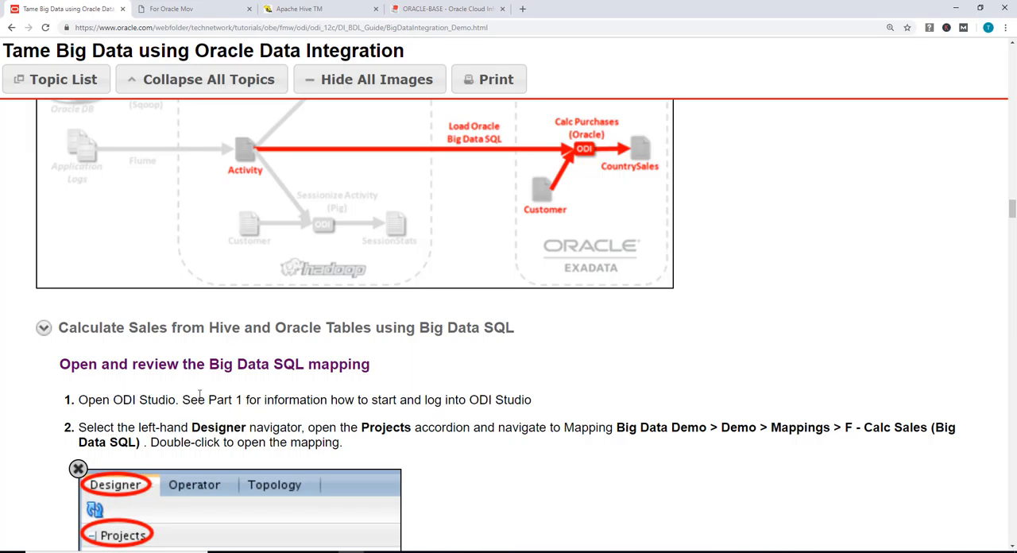
# - Scroll to the Designer tree screenshot with F - Calc Sales (Big Data SQL) circled
pyautogui.scroll(-3)
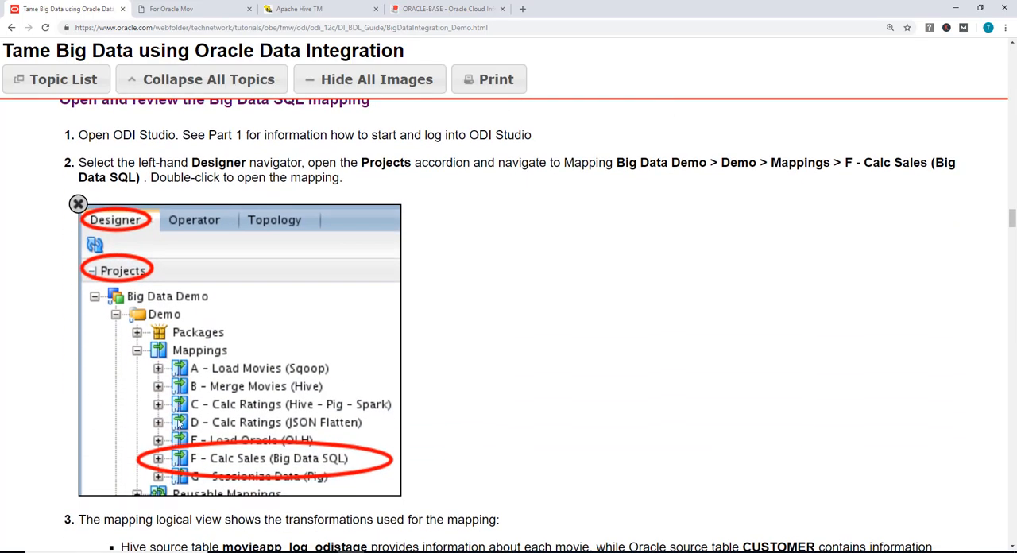
pyautogui.moveTo(294, 463)
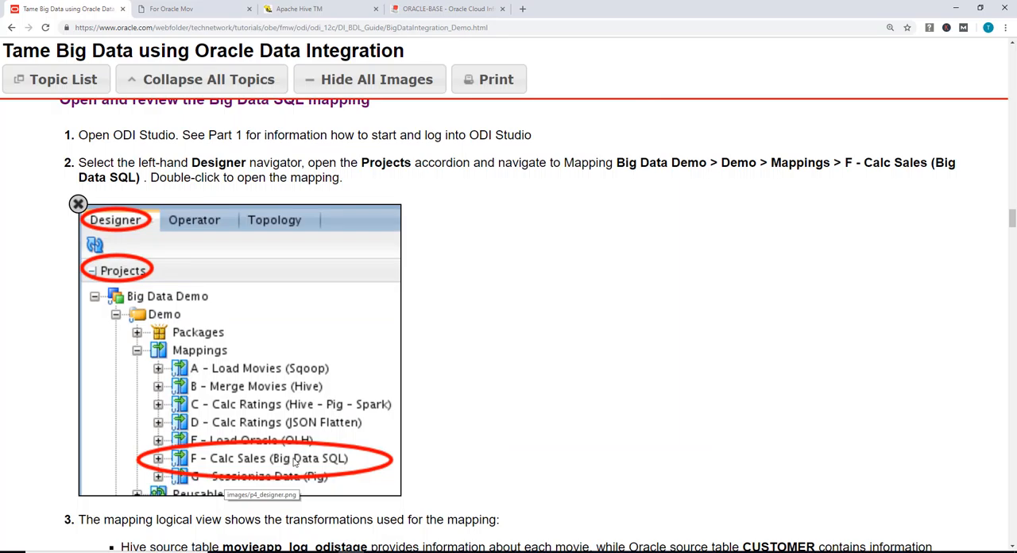
pyautogui.moveTo(337, 363)
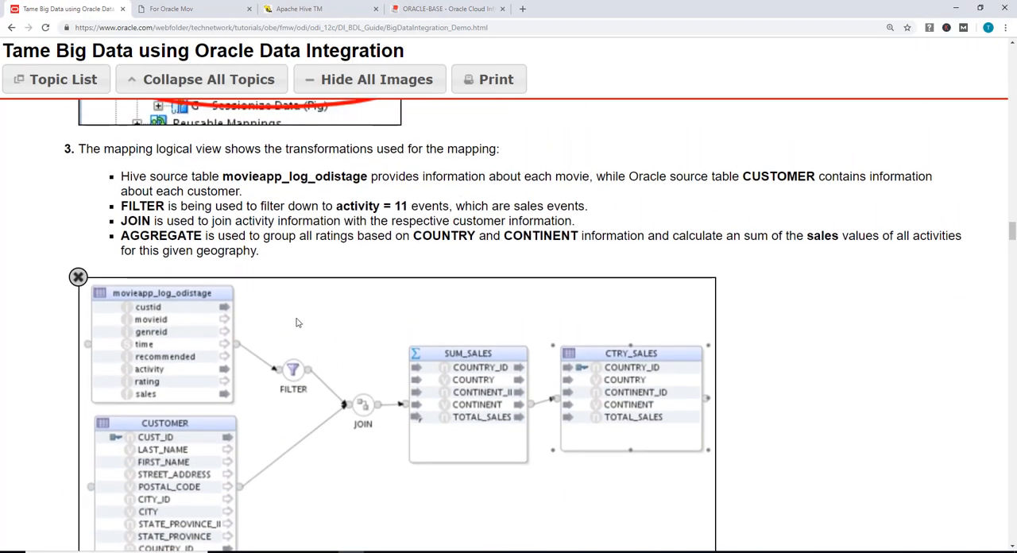
pyautogui.moveTo(268, 201)
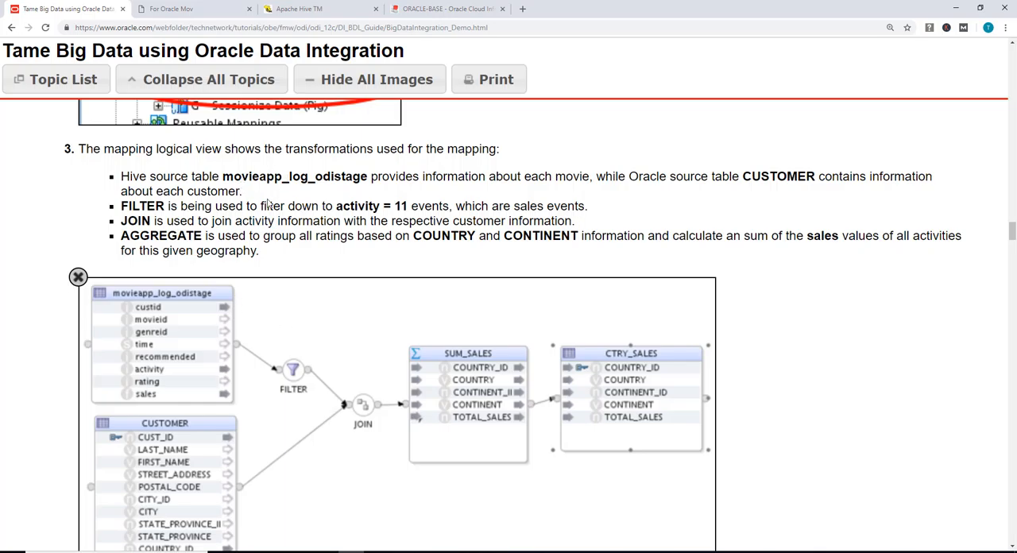
pyautogui.moveTo(235, 365)
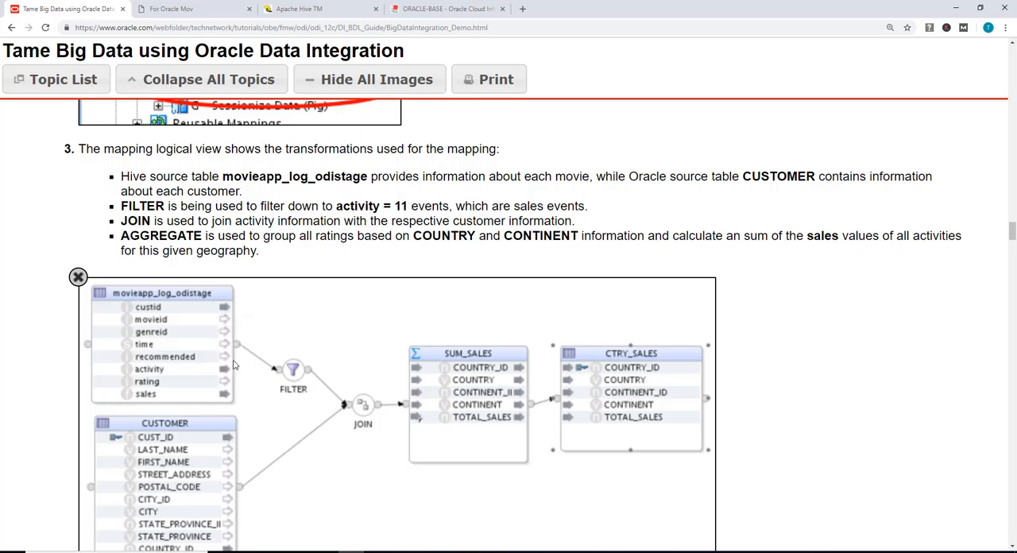
pyautogui.moveTo(443, 189)
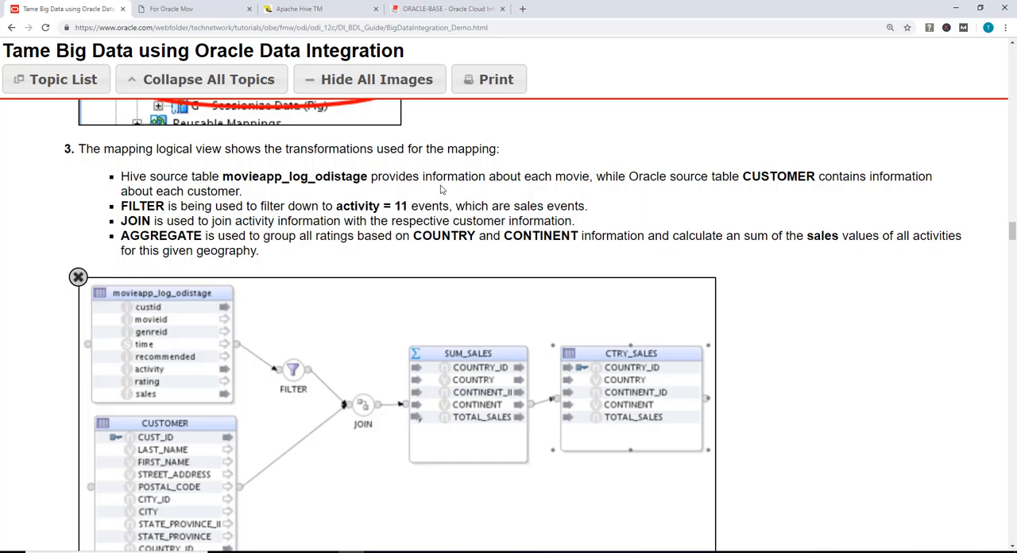
pyautogui.moveTo(543, 190)
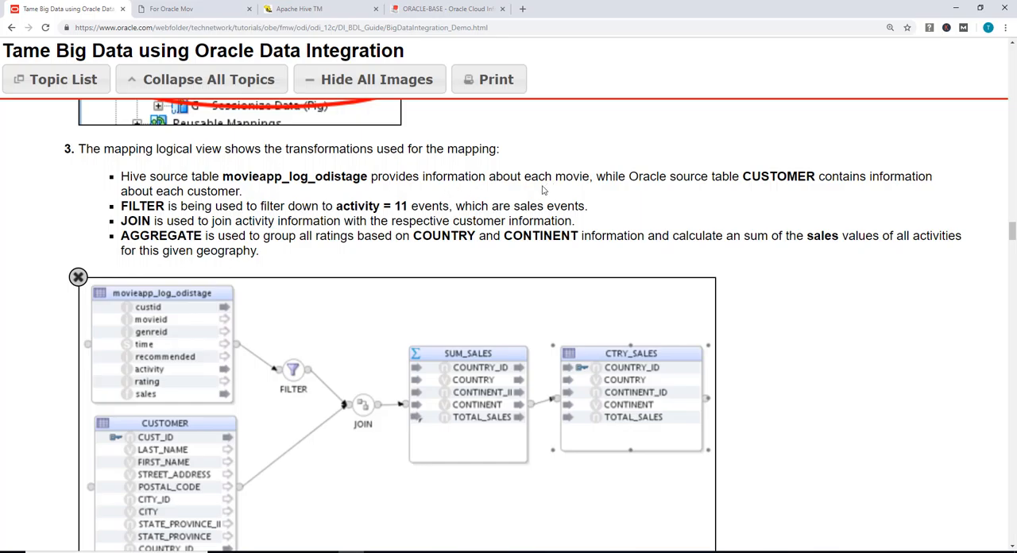
pyautogui.moveTo(712, 215)
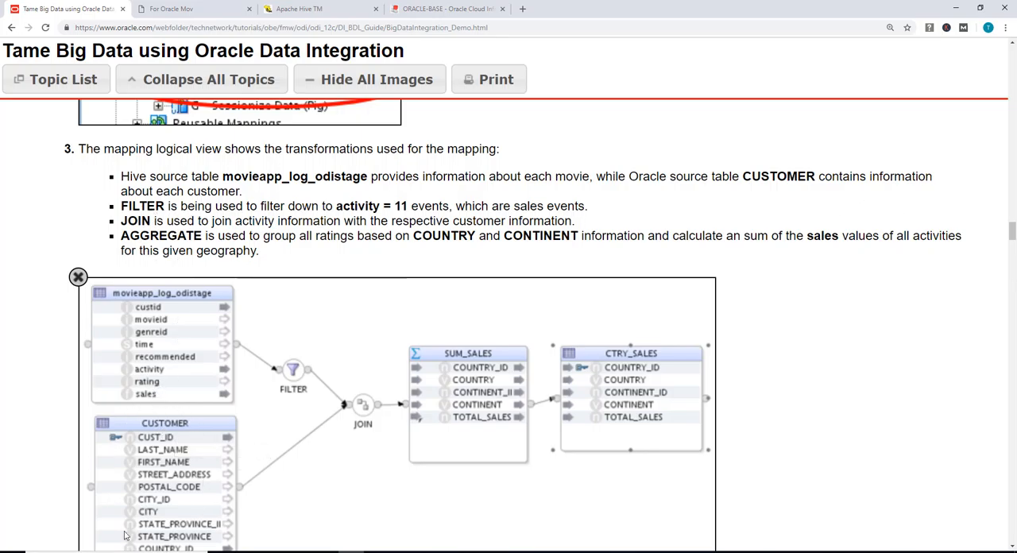
pyautogui.moveTo(92, 352)
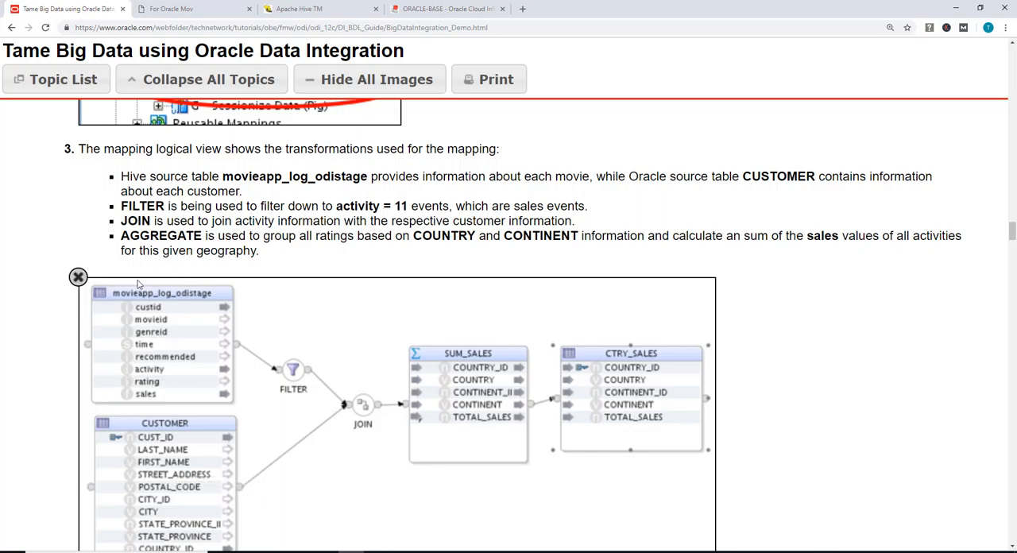
pyautogui.moveTo(117, 384)
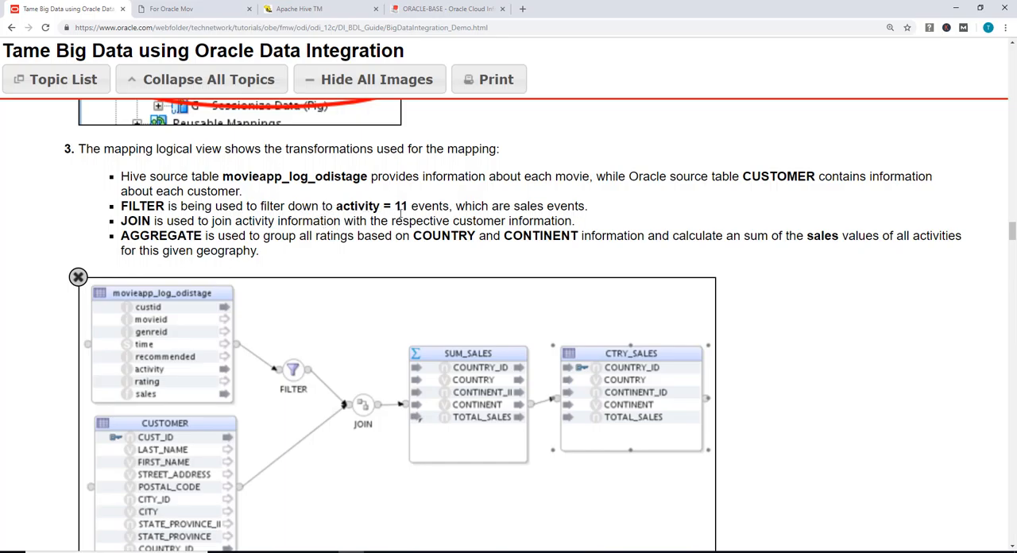
pyautogui.moveTo(397, 287)
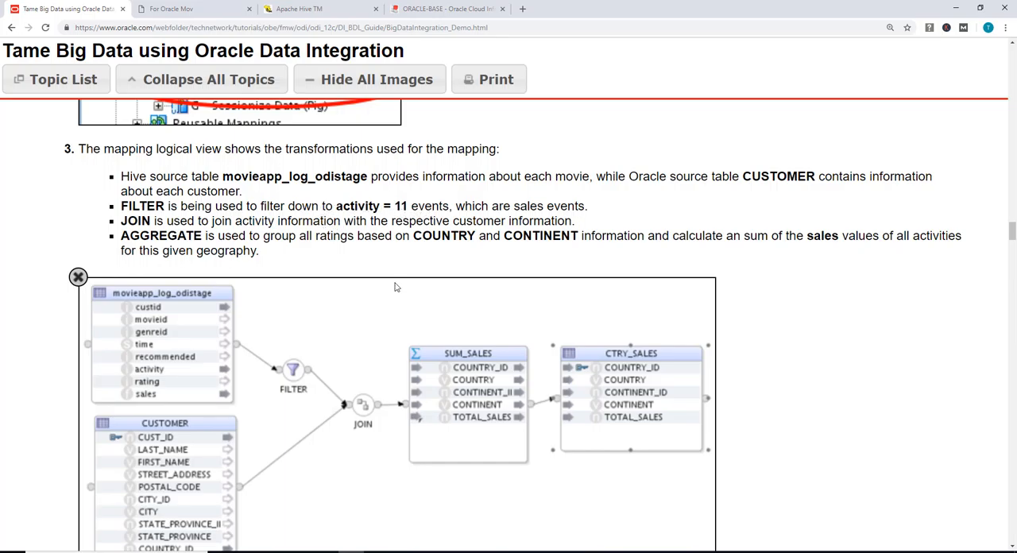
pyautogui.moveTo(294, 371)
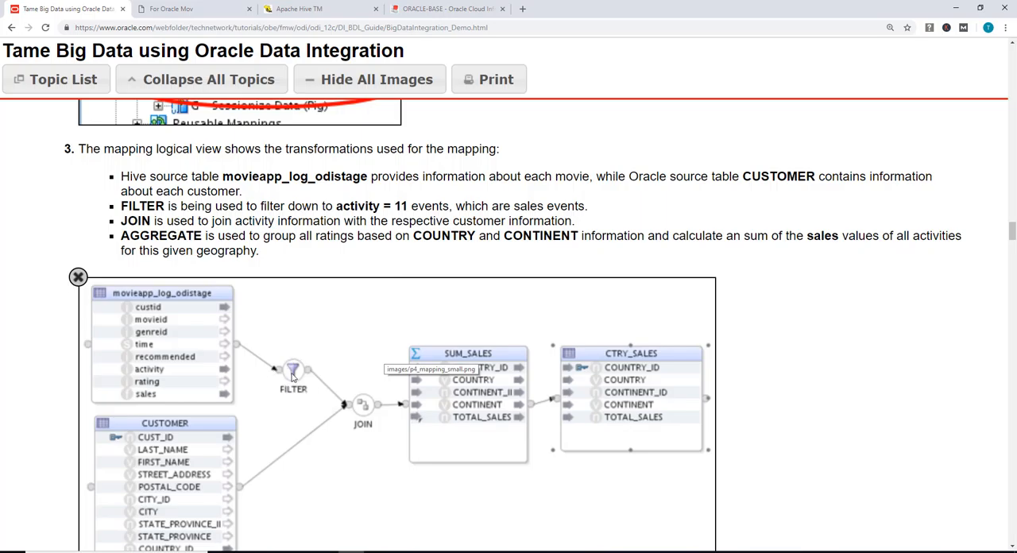
pyautogui.moveTo(251, 380)
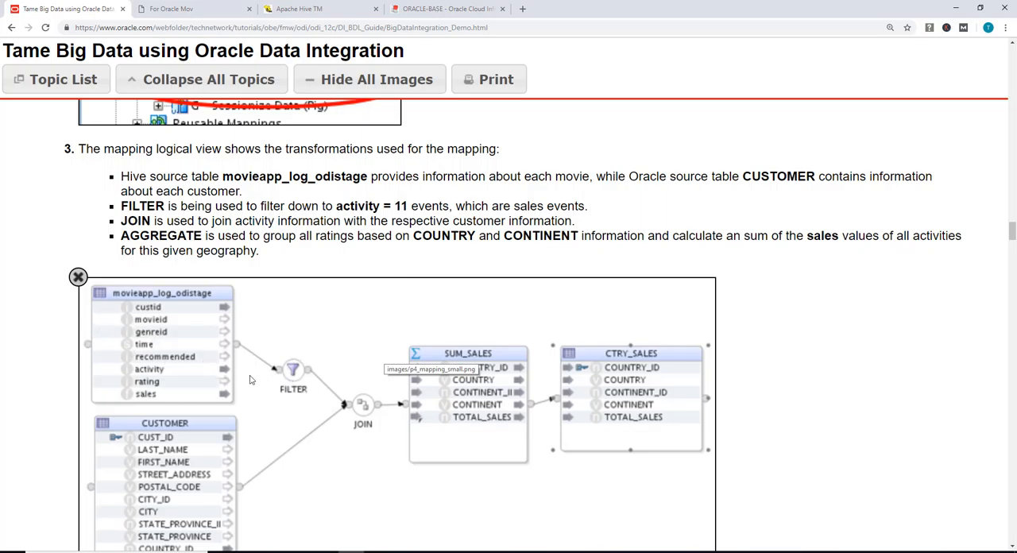
pyautogui.moveTo(269, 374)
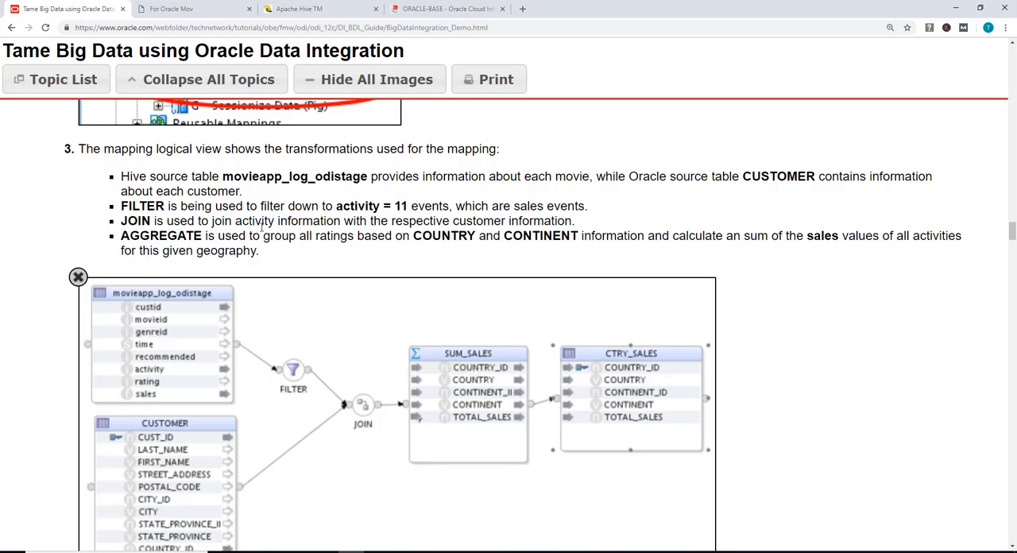
pyautogui.moveTo(500, 225)
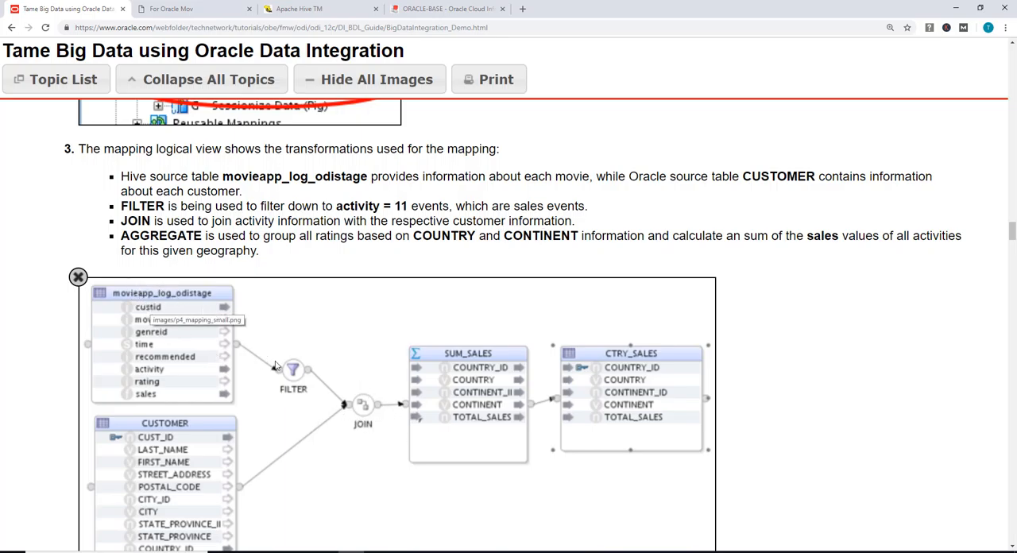
pyautogui.moveTo(179, 503)
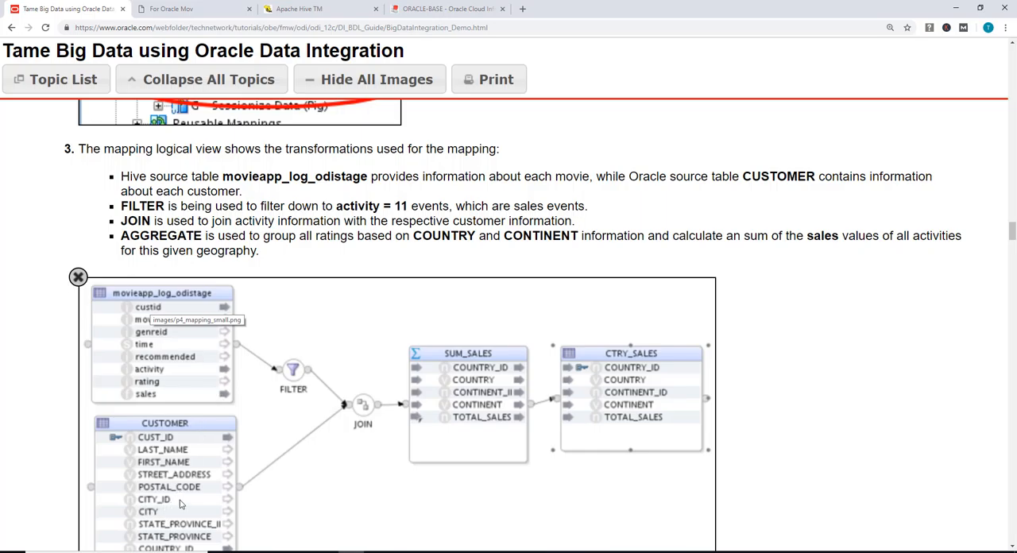
pyautogui.moveTo(324, 395)
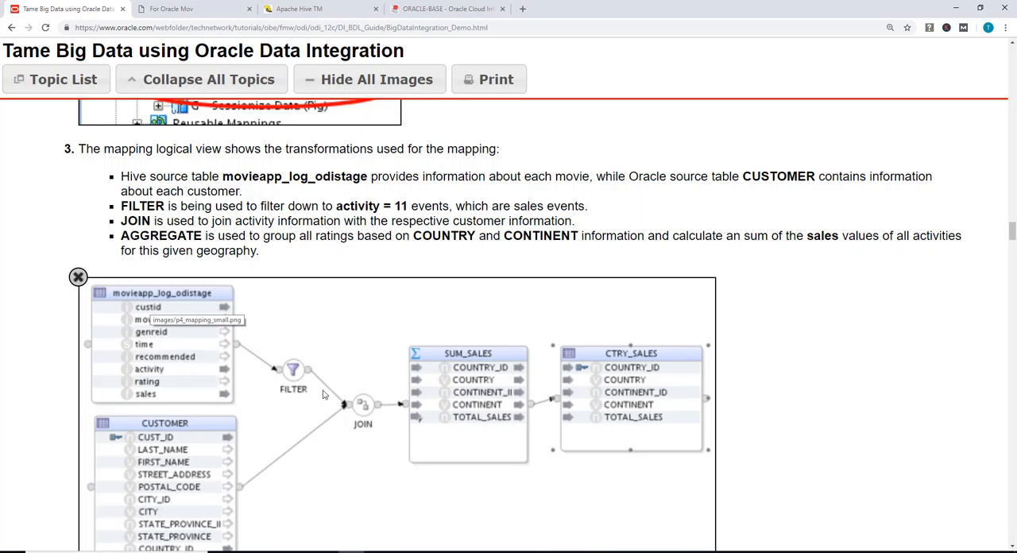
pyautogui.moveTo(324, 395)
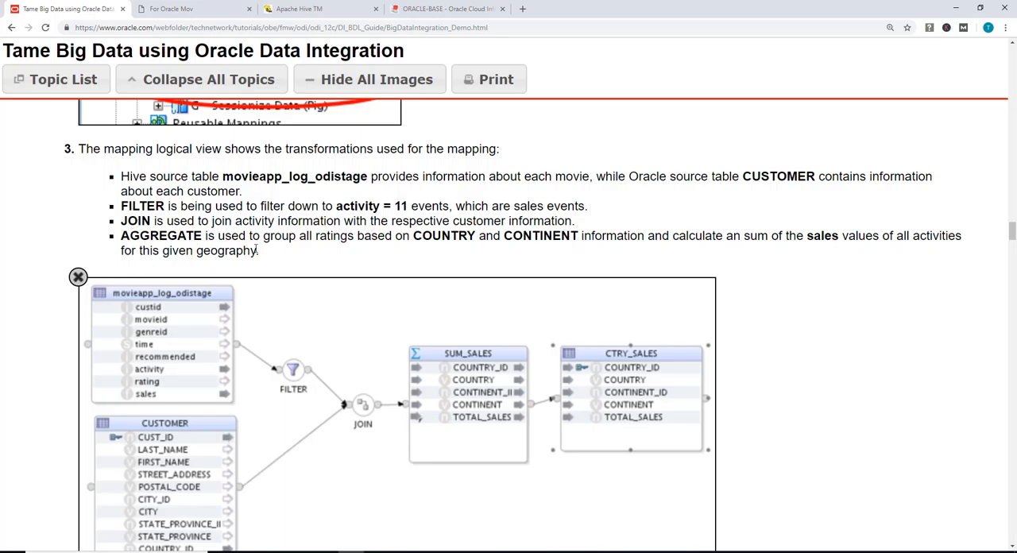
pyautogui.moveTo(463, 248)
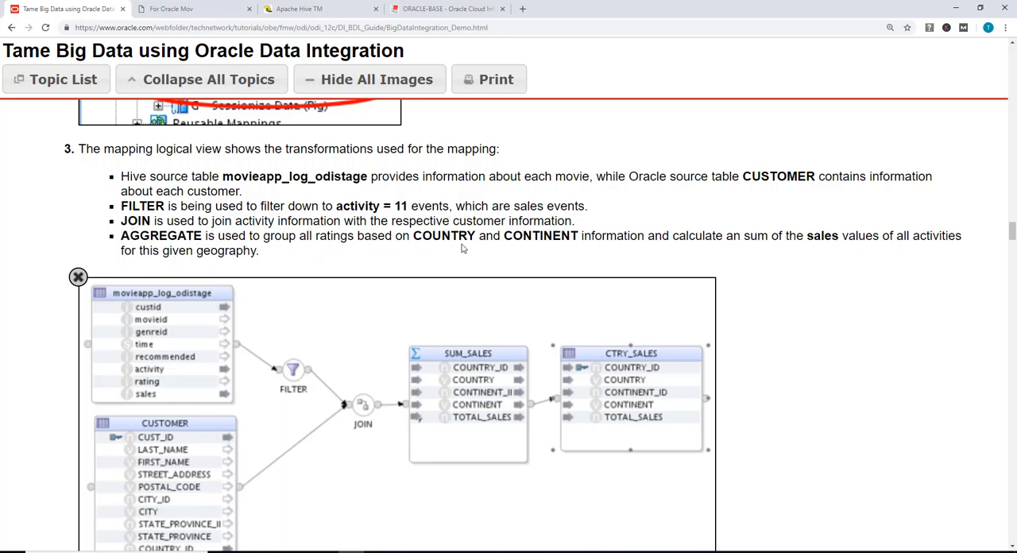
pyautogui.moveTo(628, 477)
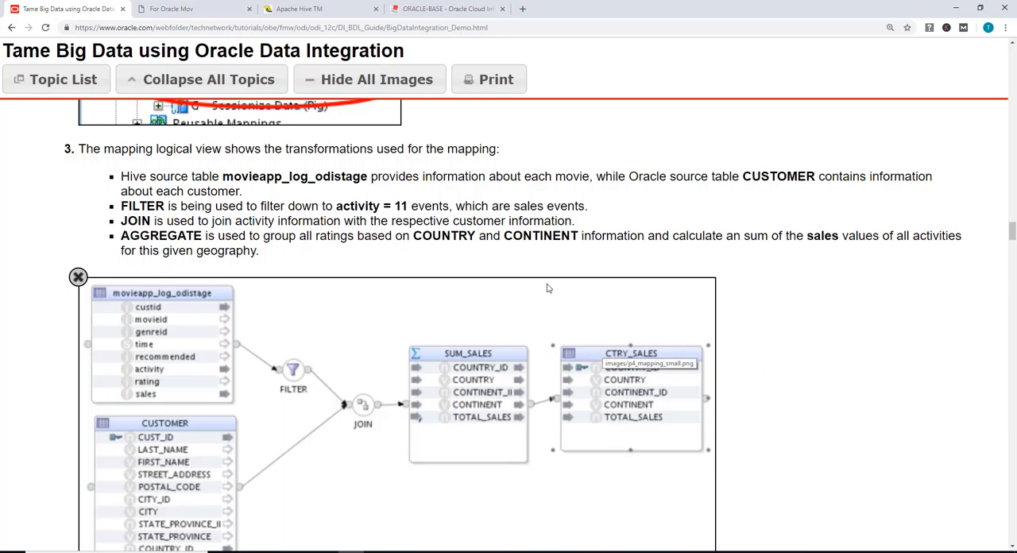
pyautogui.moveTo(672, 275)
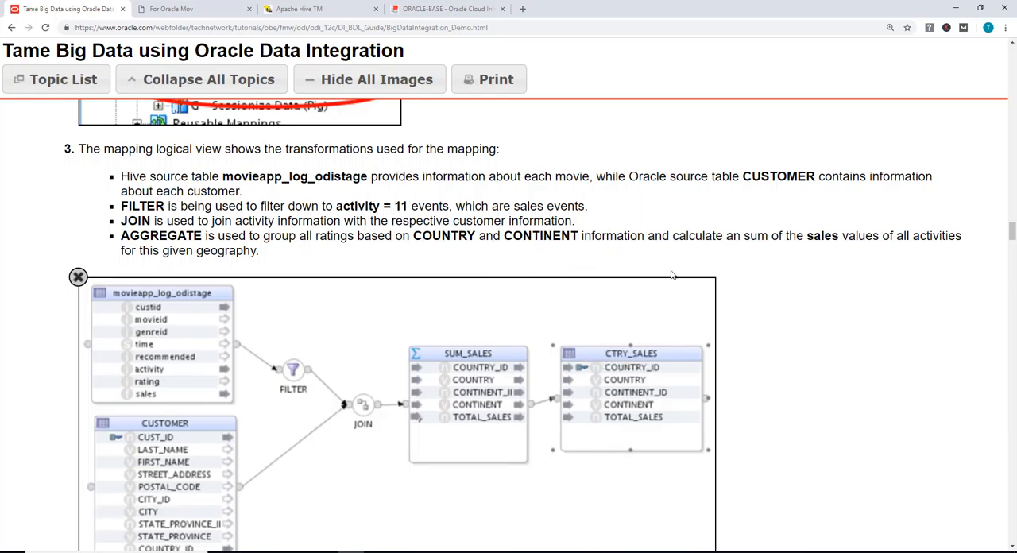
pyautogui.moveTo(673, 417)
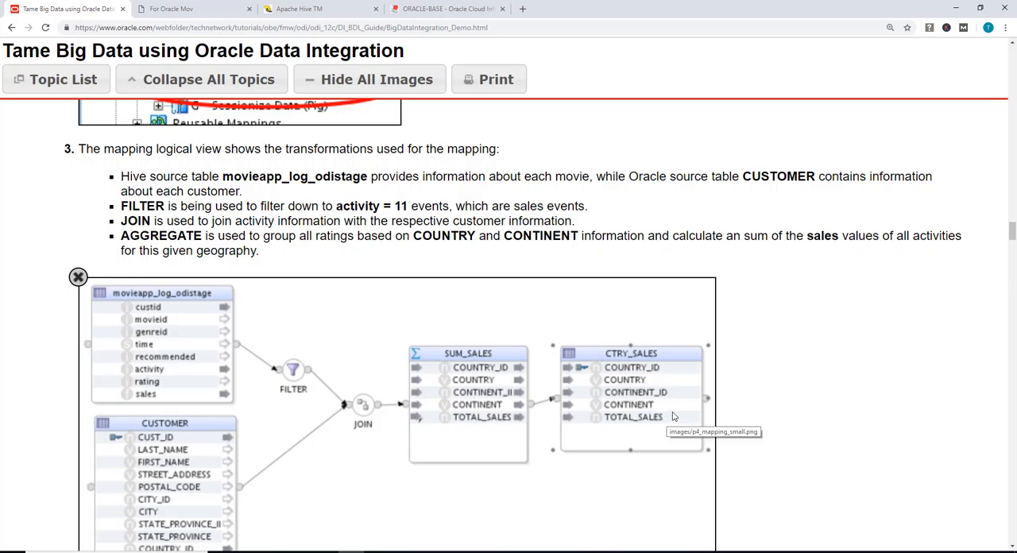
# - Read step 3's logical view, then scroll to step 4's Physical View diagram
pyautogui.scroll(-3)
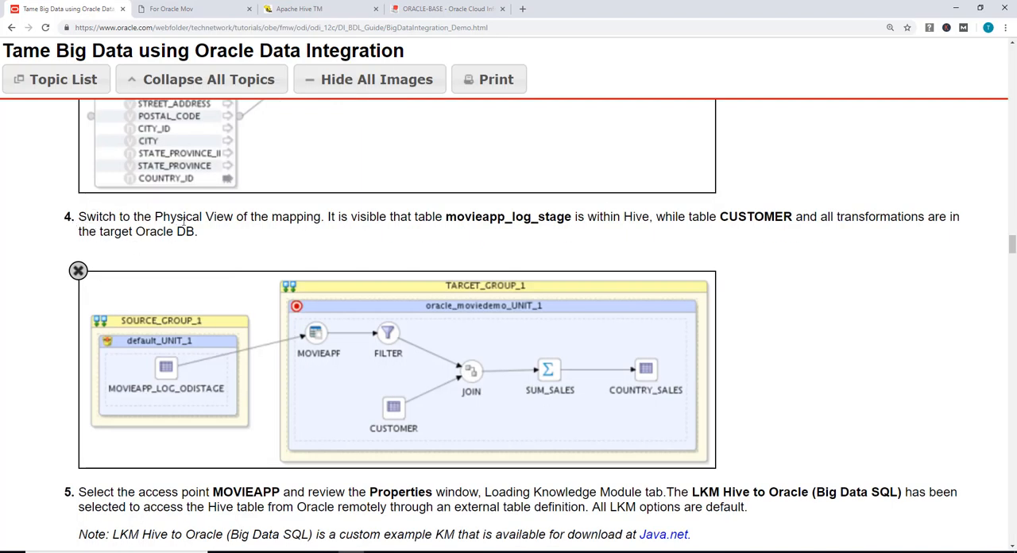
pyautogui.moveTo(448, 229)
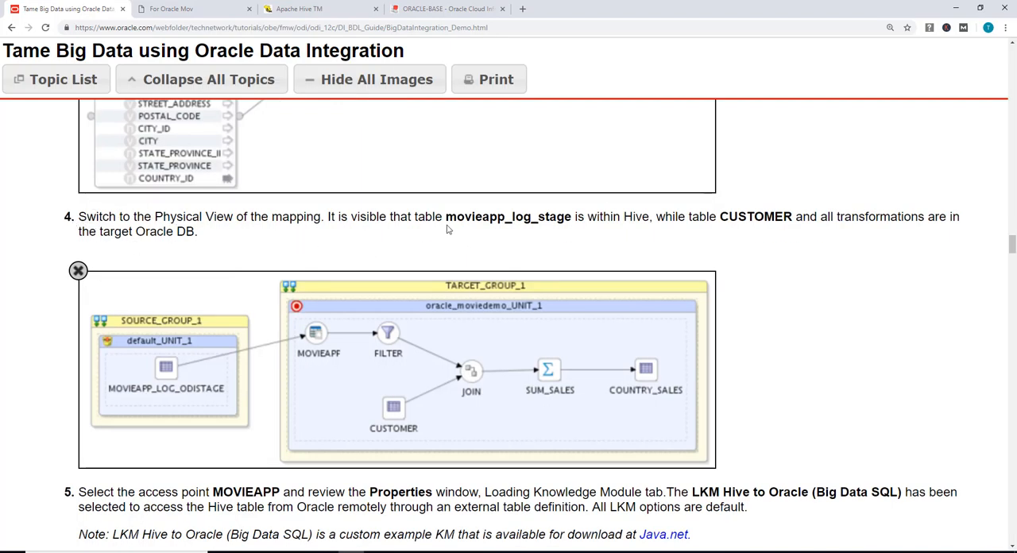
pyautogui.moveTo(447, 225)
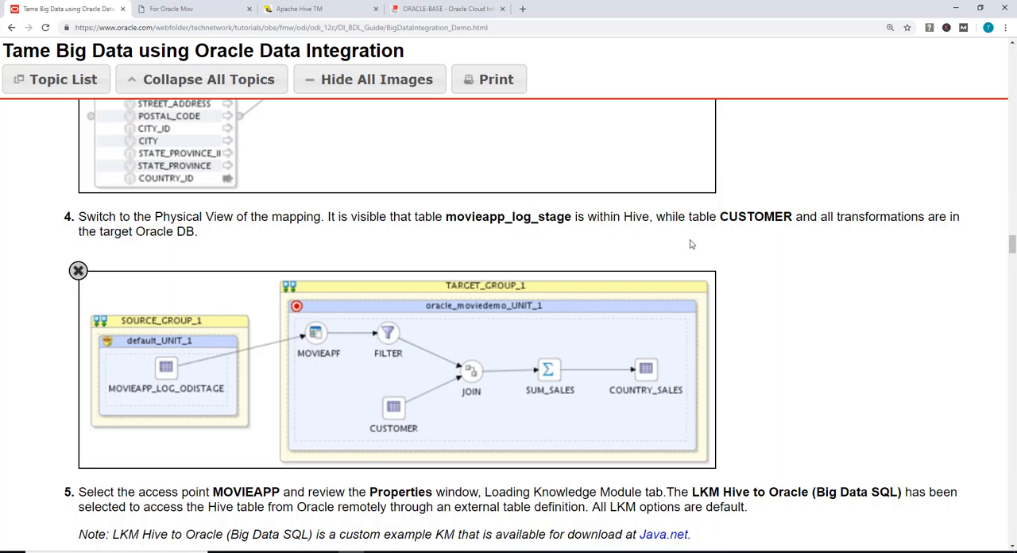
pyautogui.moveTo(214, 374)
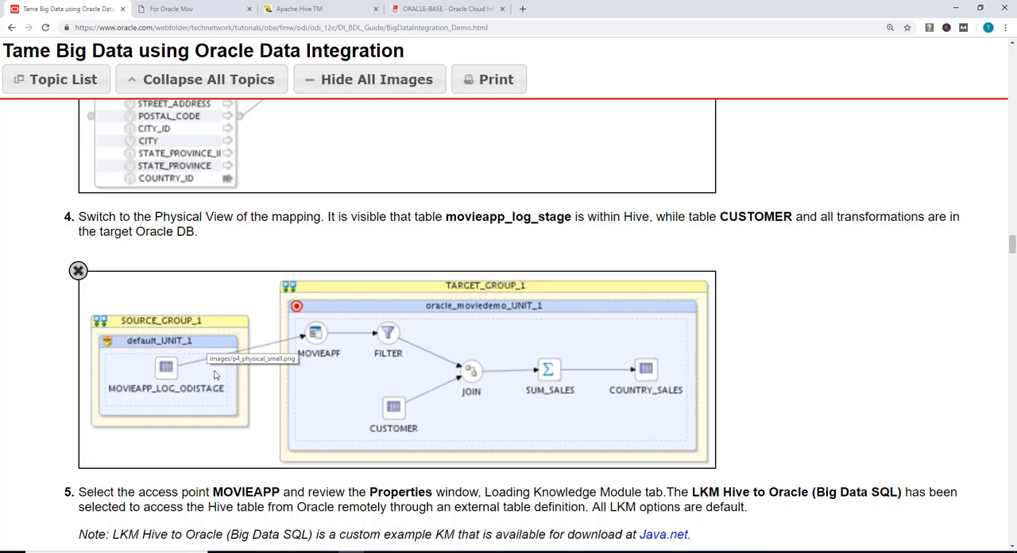
pyautogui.moveTo(200, 319)
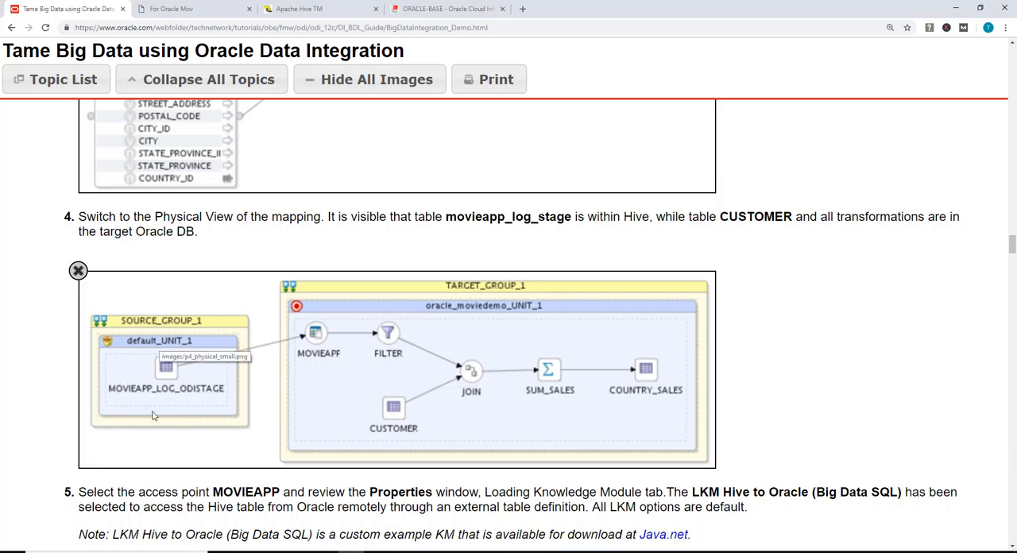
pyautogui.moveTo(321, 348)
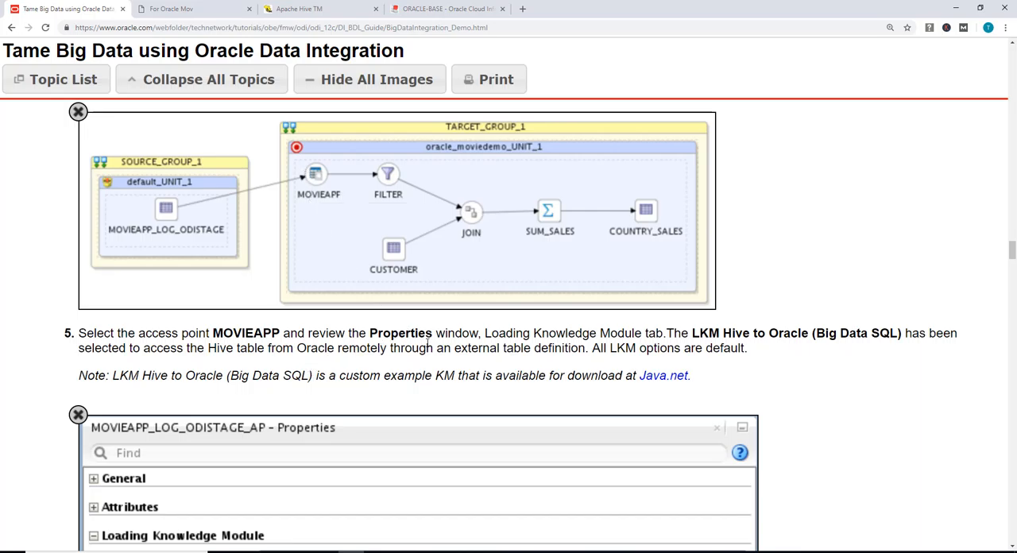
pyautogui.moveTo(445, 316)
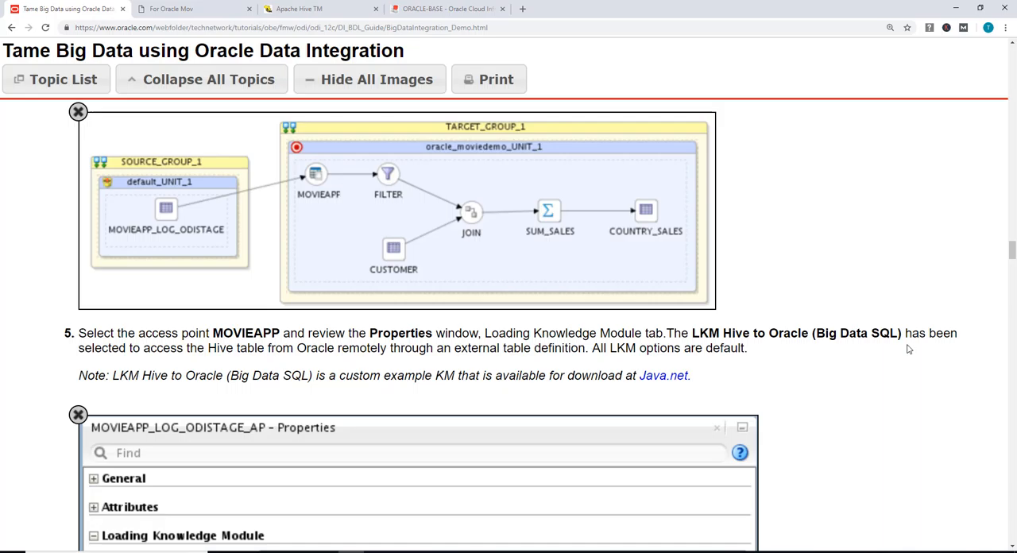
# - Scroll past step 4 to step 5's MOVIEAPP_LOG_ODISTAGE_AP Properties screenshot
pyautogui.scroll(-3)
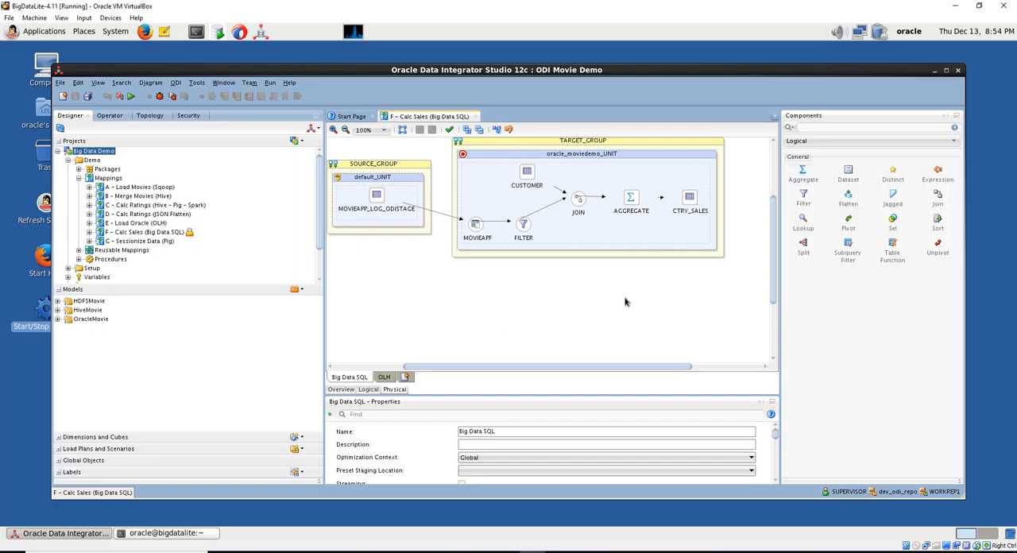
# - Select the MOVIEAPF access point to show LKM Hive to Oracle (Big Data SQL)
pyautogui.click(475, 224)
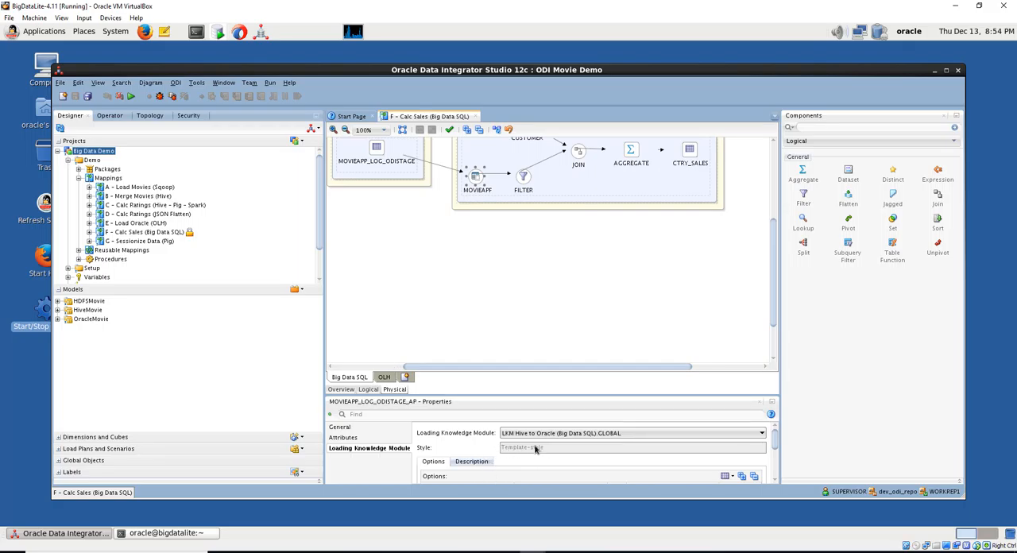
pyautogui.moveTo(608, 452)
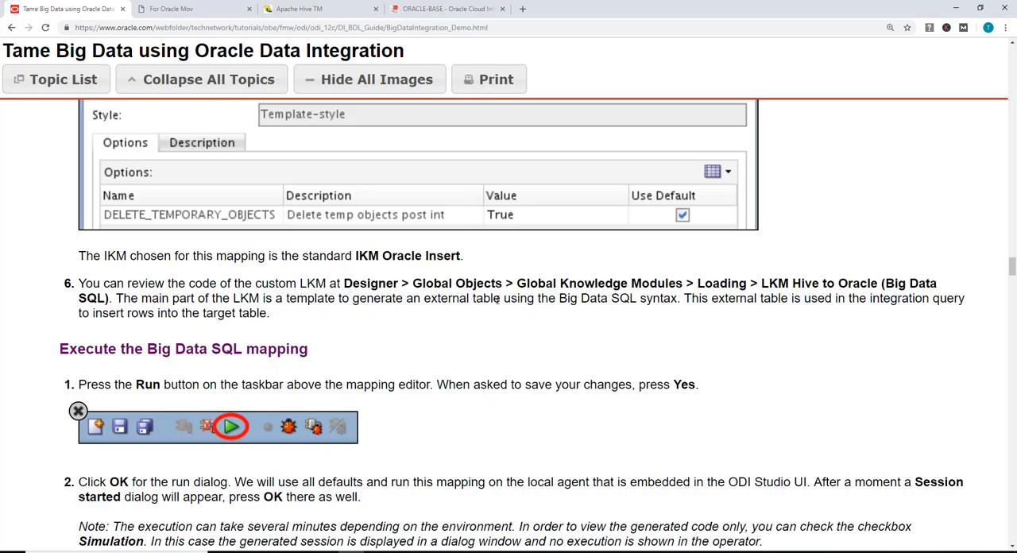
pyautogui.moveTo(755, 281)
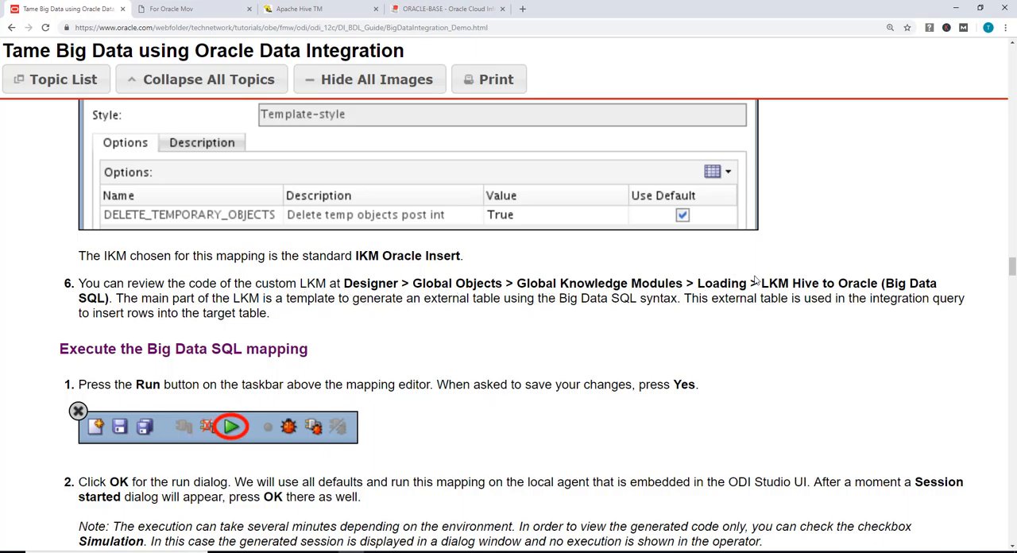
pyautogui.moveTo(107, 360)
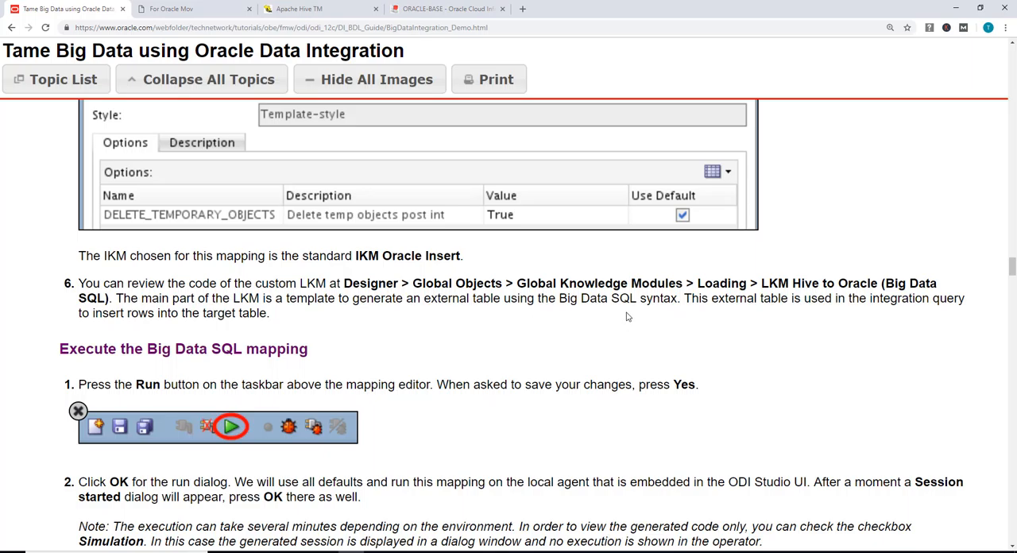
pyautogui.moveTo(794, 312)
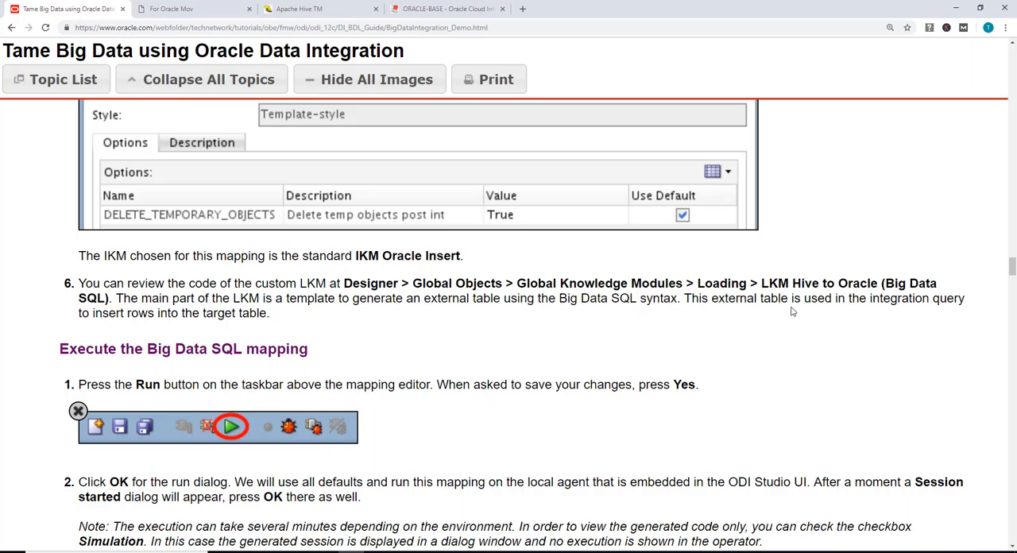
pyautogui.moveTo(456, 446)
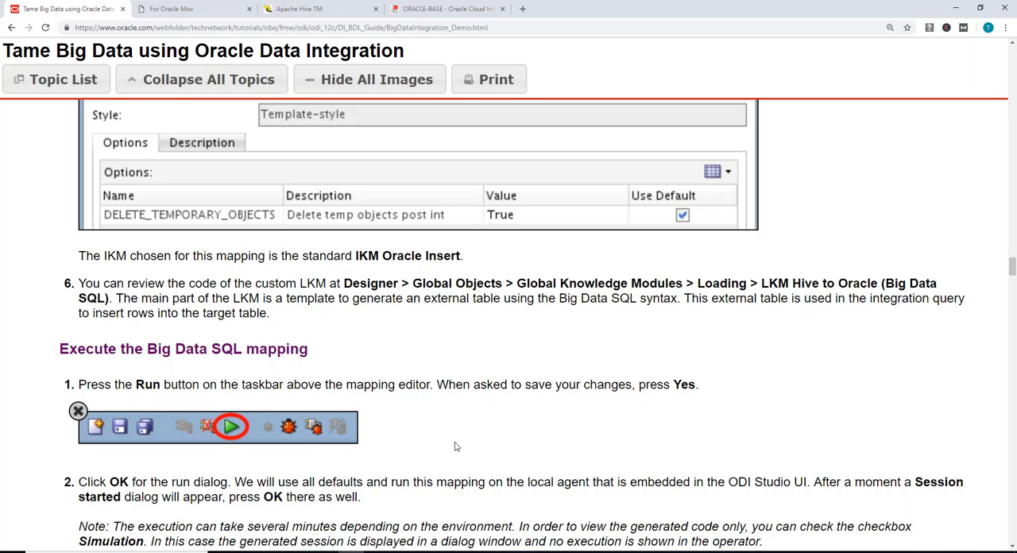
pyautogui.moveTo(448, 443)
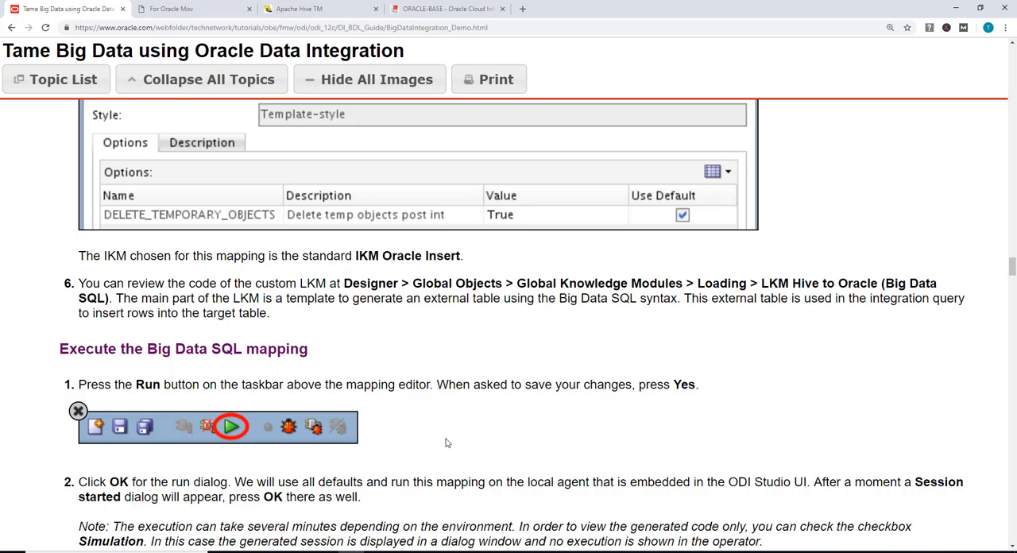
pyautogui.moveTo(203, 334)
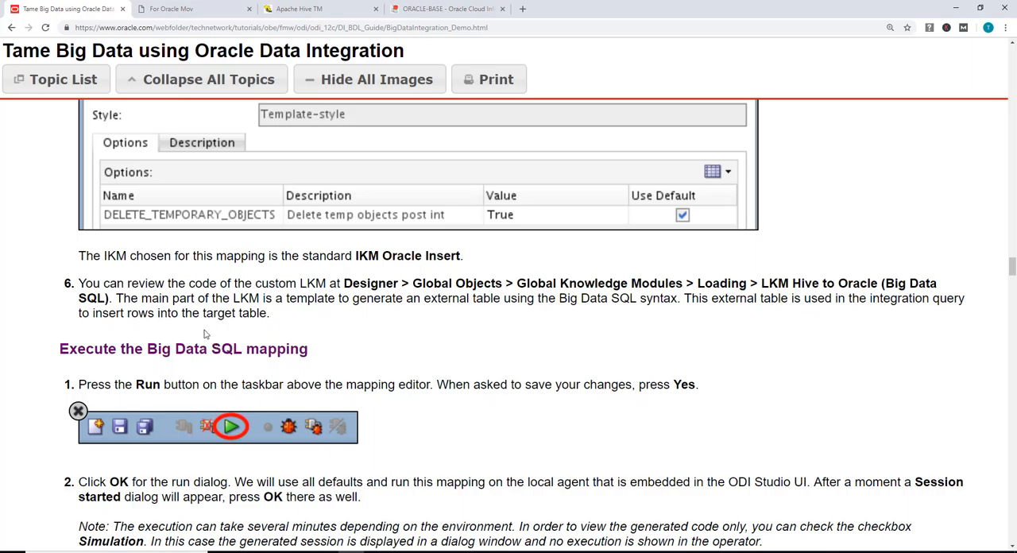
pyautogui.moveTo(408, 318)
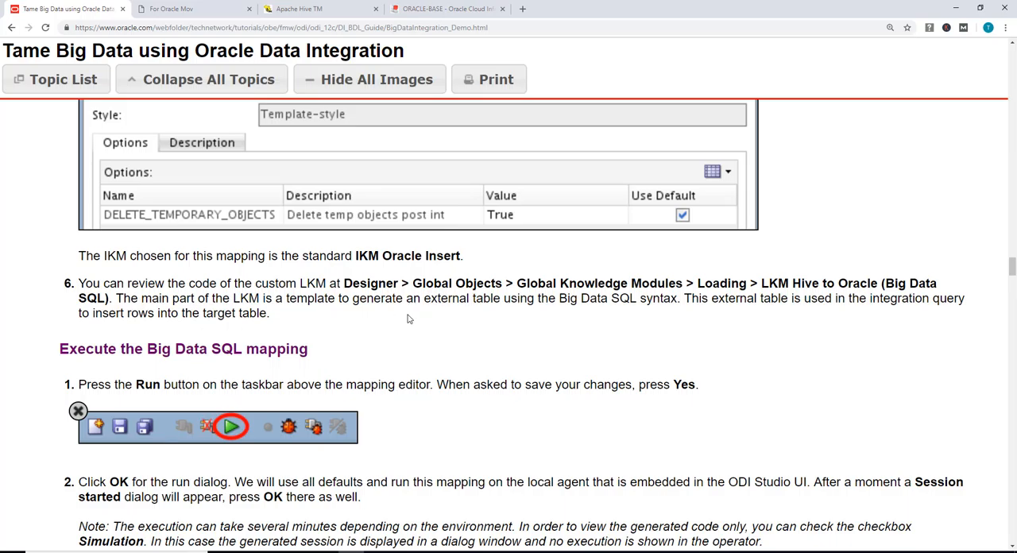
pyautogui.moveTo(385, 313)
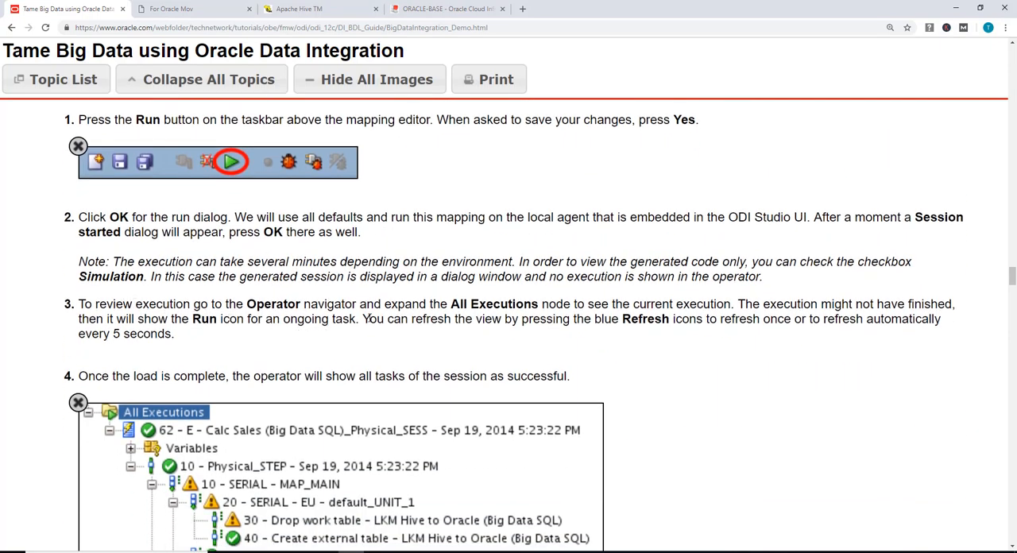
# - Read tutorial steps on Run, All Executions, external-table code and View Data
pyautogui.scroll(-3)
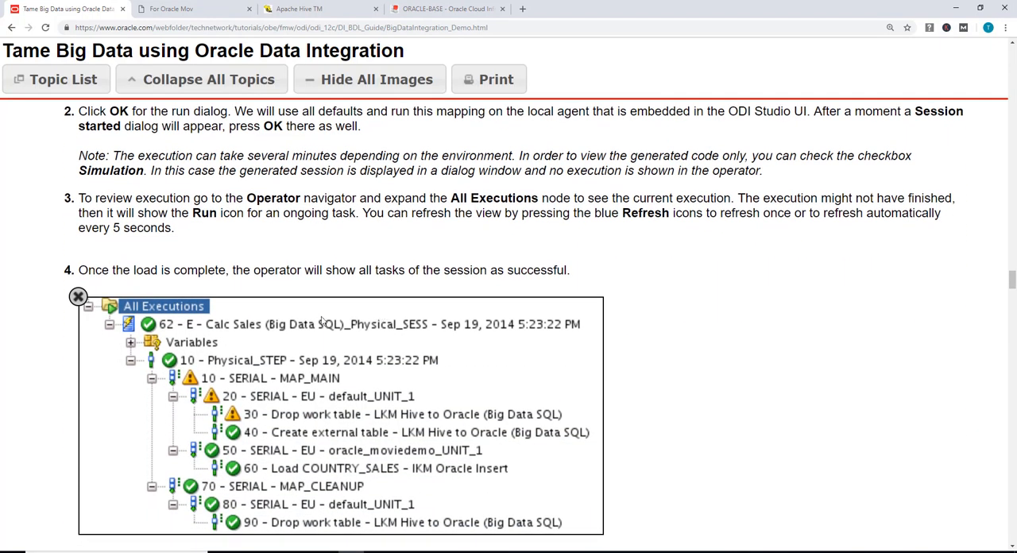
pyautogui.scroll(-3)
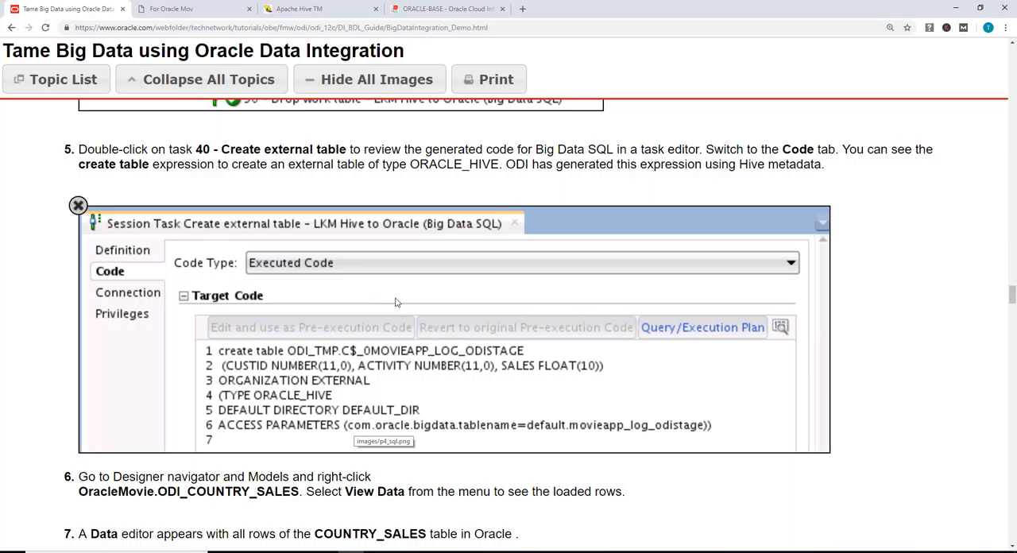
pyautogui.scroll(-3)
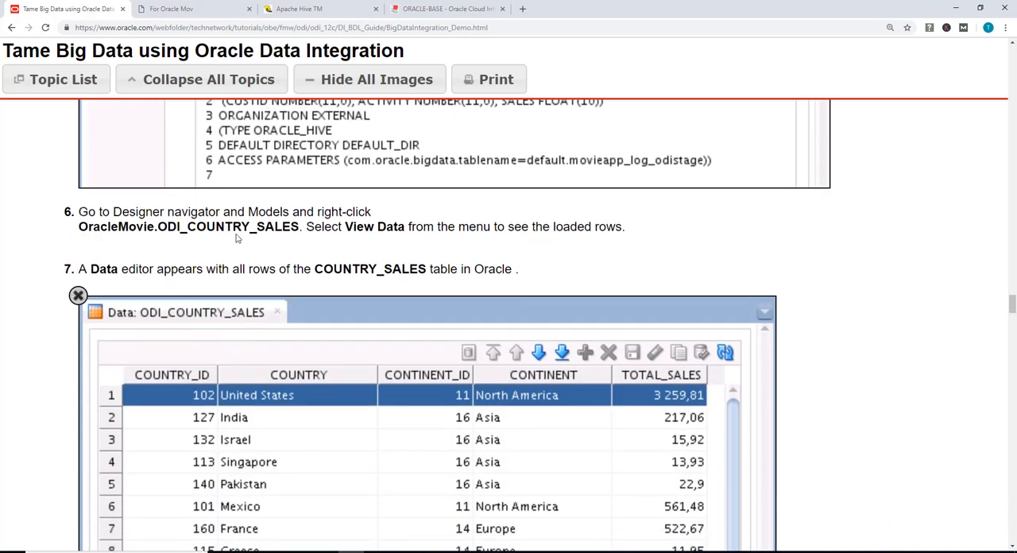
pyautogui.moveTo(173, 240)
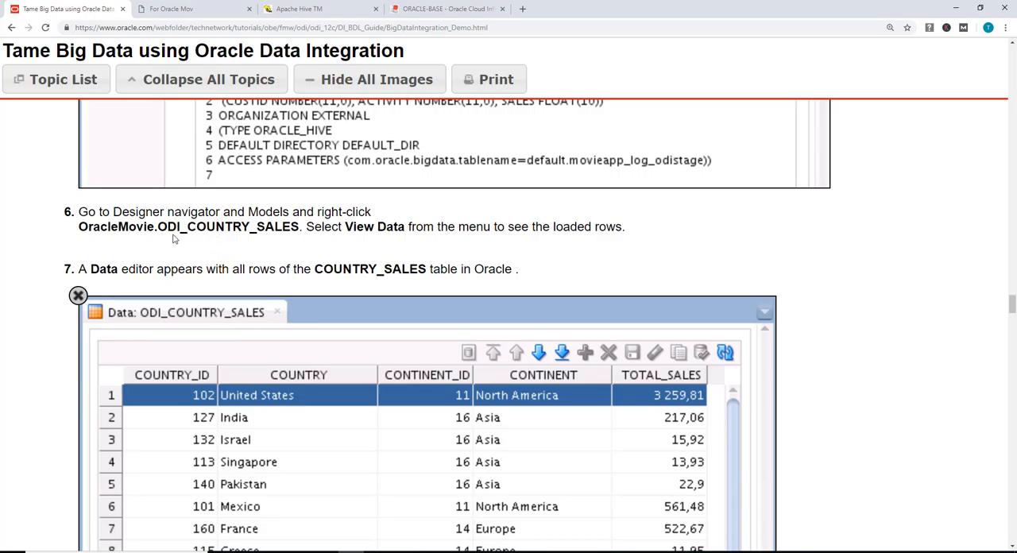
pyautogui.scroll(-3)
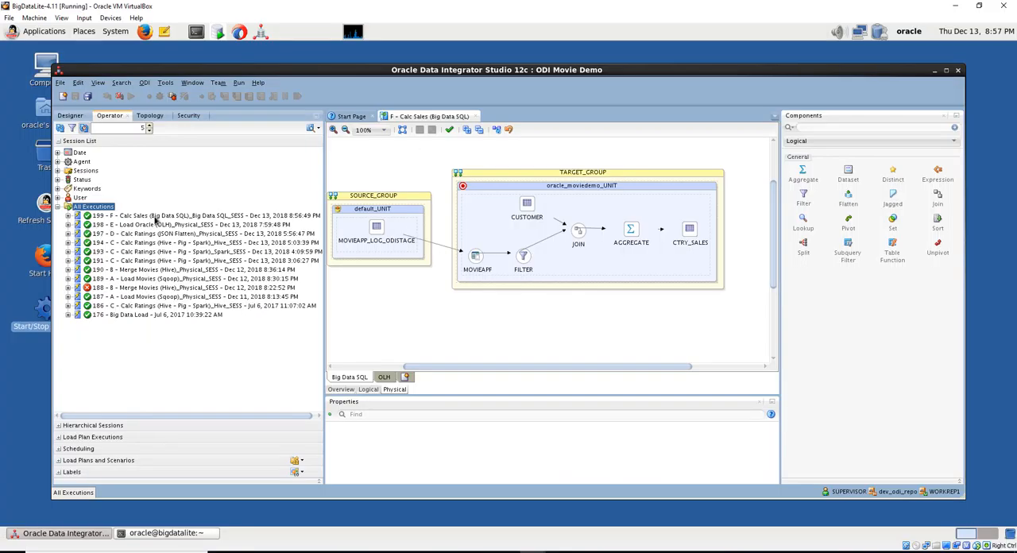
# - Show and select all ORACLE_HIVE create-table code for session 199's task 70
pyautogui.click(68, 215)
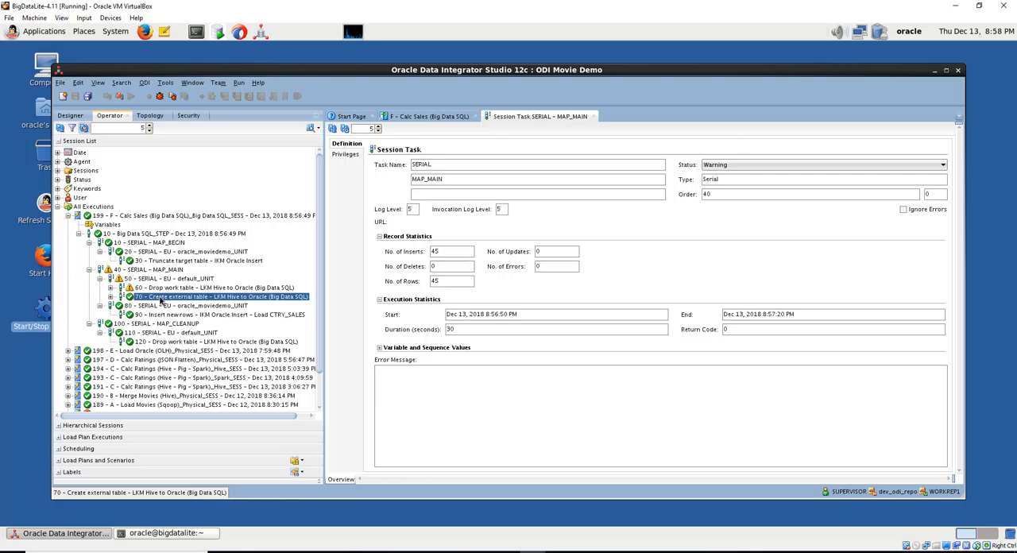
pyautogui.doubleClick(219, 296)
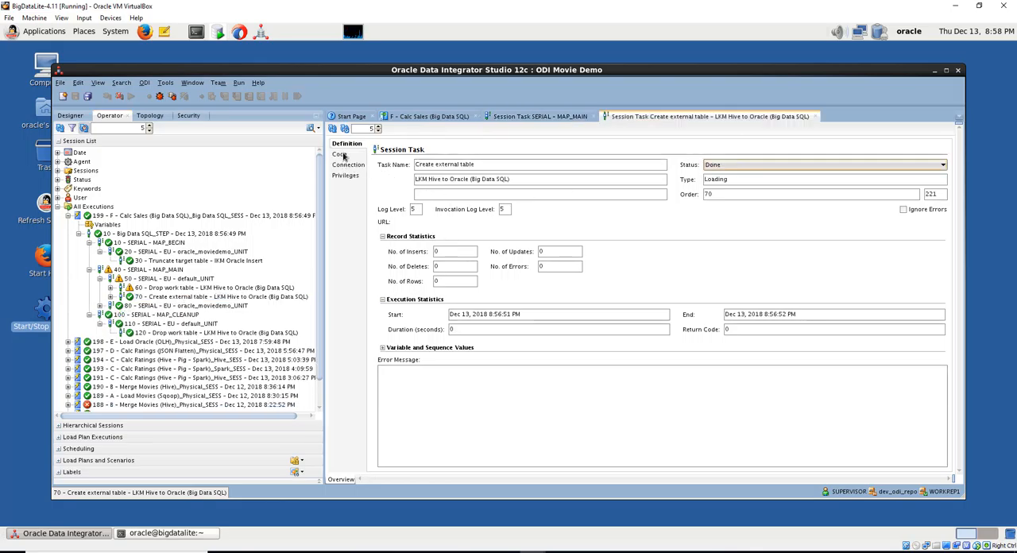
pyautogui.click(339, 153)
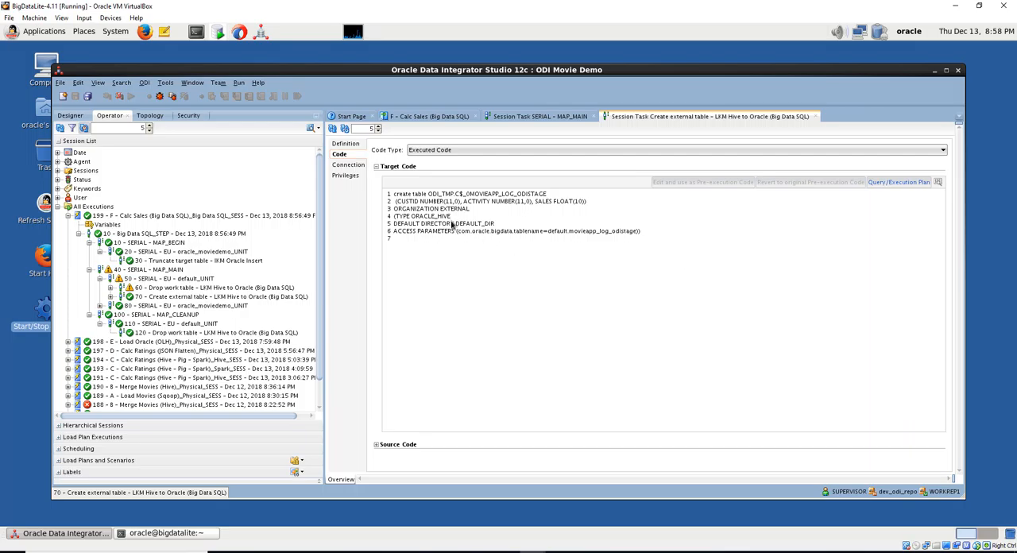
pyautogui.press('ctrl+a')
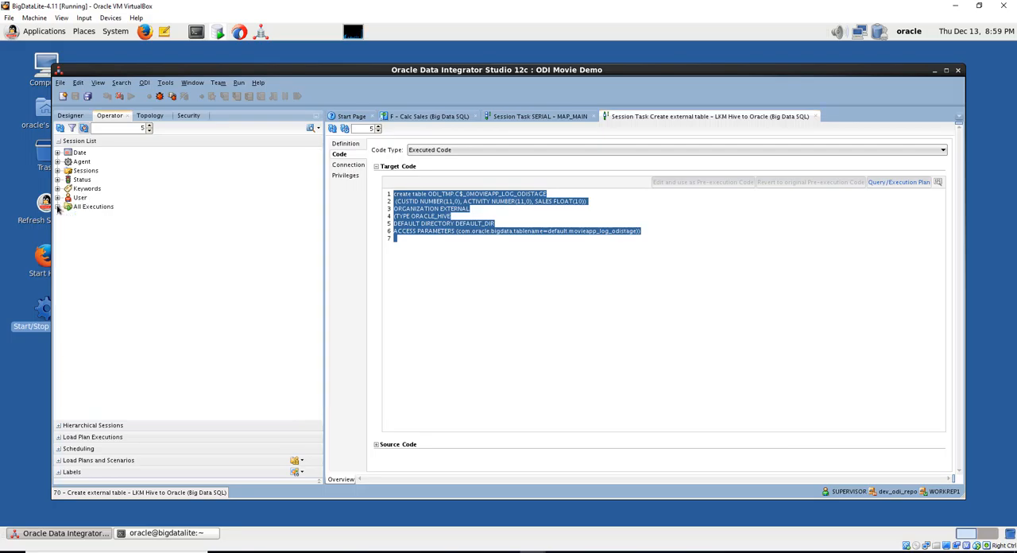
# - View Data on ODI_COUNTRY_SALES under the OracleMovie model in Designer
pyautogui.click(71, 115)
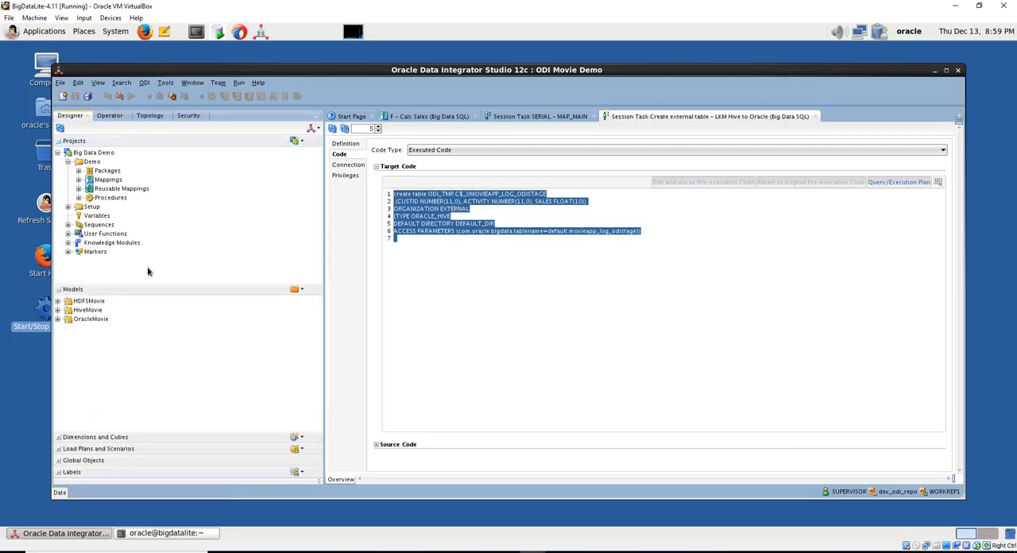
pyautogui.click(68, 319)
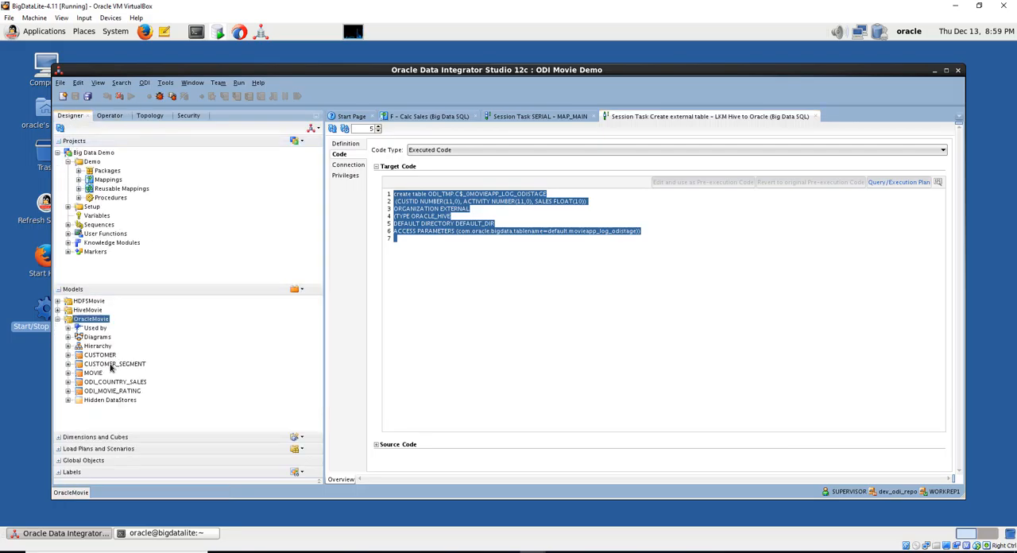
pyautogui.click(115, 390)
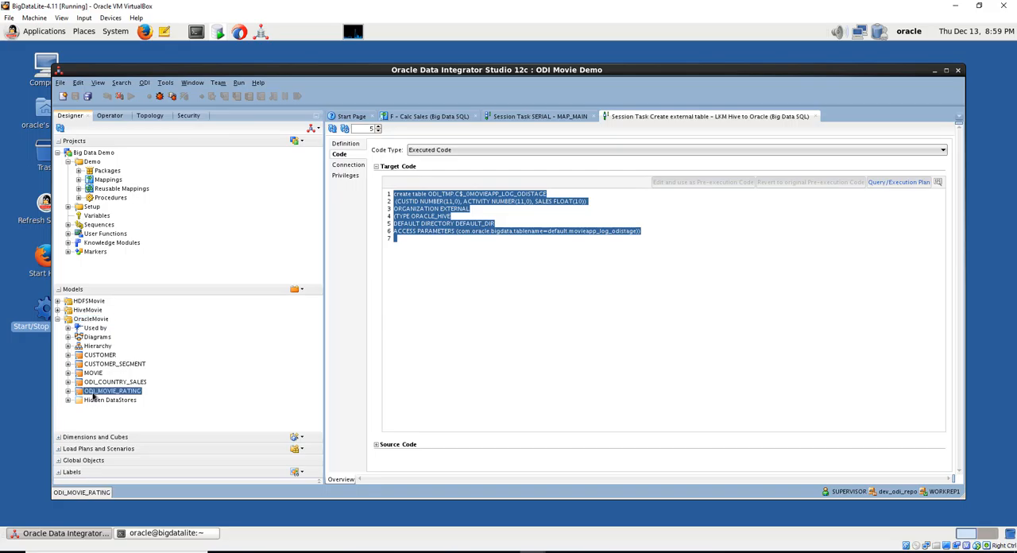
pyautogui.rightClick(111, 390)
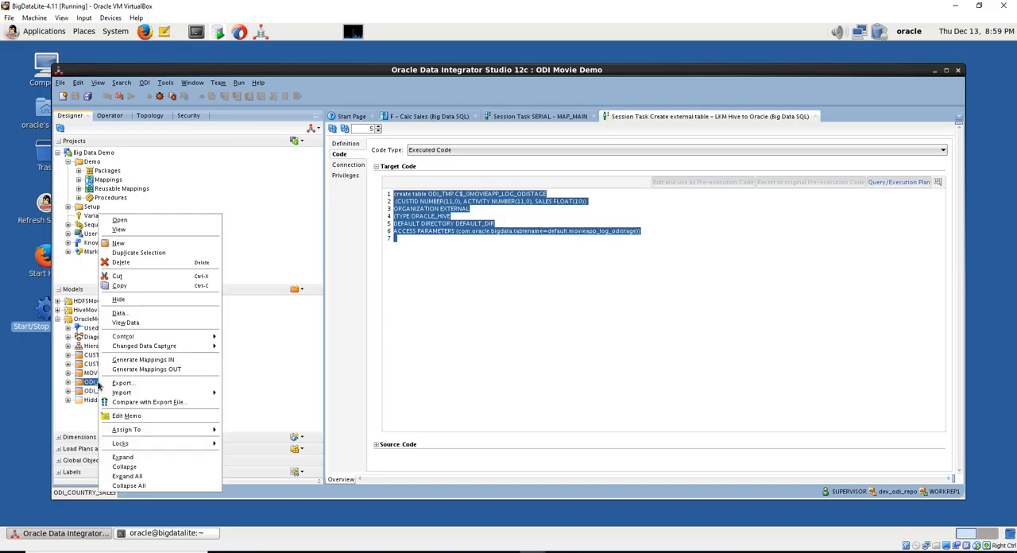
pyautogui.moveTo(126, 323)
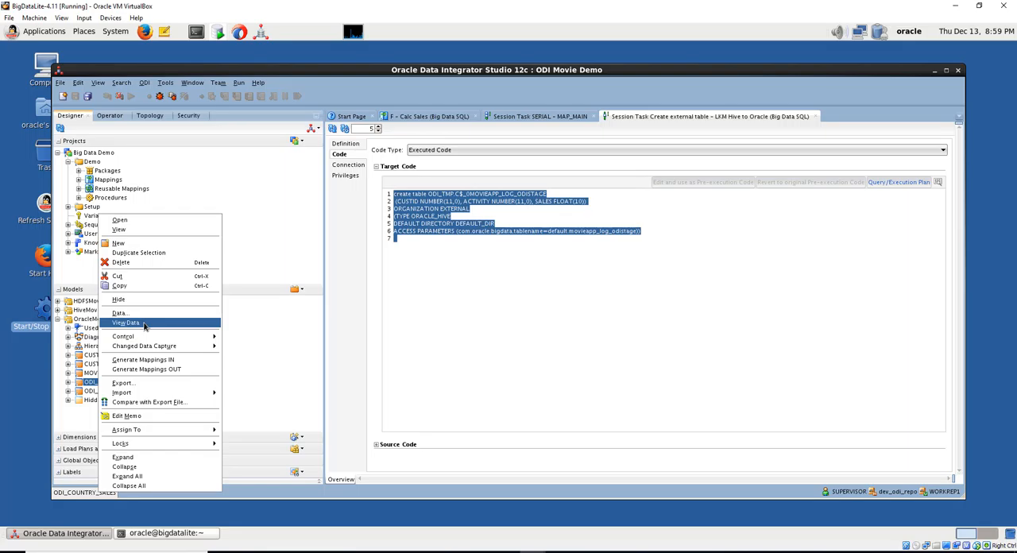
pyautogui.click(127, 322)
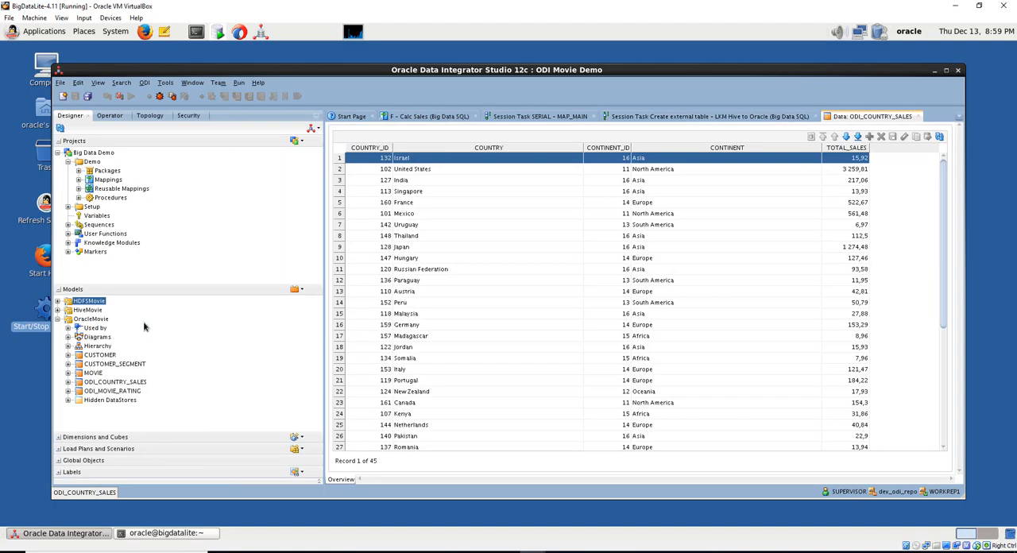
pyautogui.moveTo(389, 169)
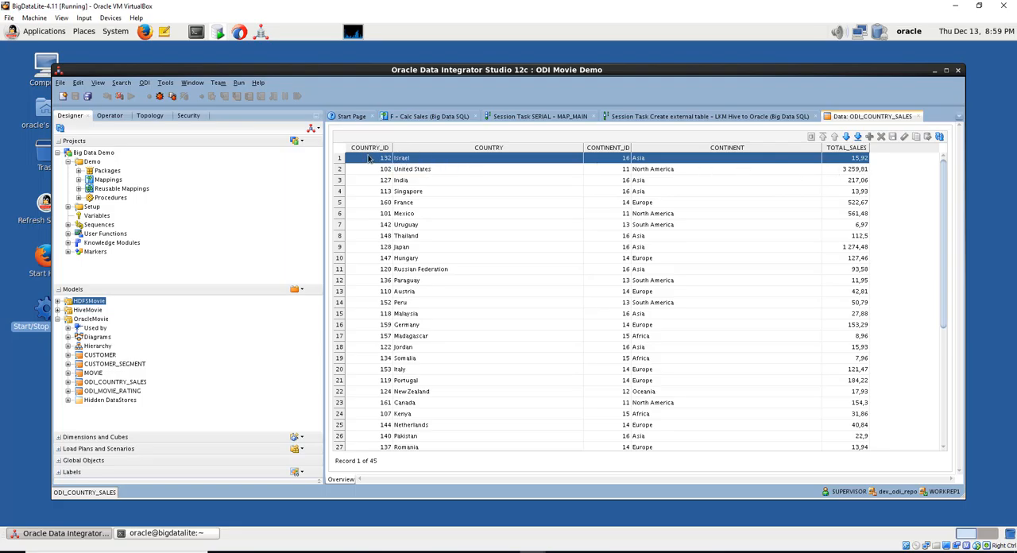
pyautogui.moveTo(628, 172)
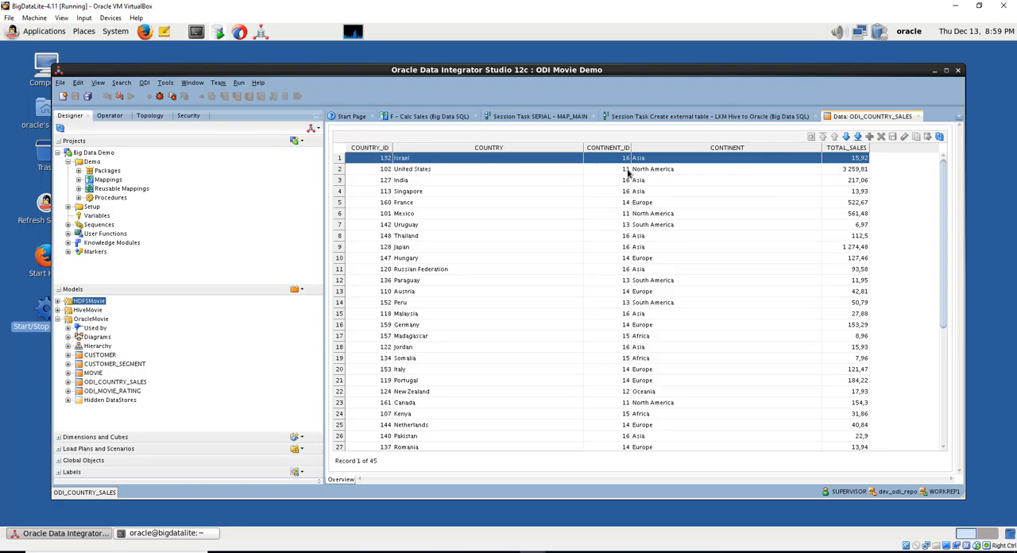
pyautogui.moveTo(785, 179)
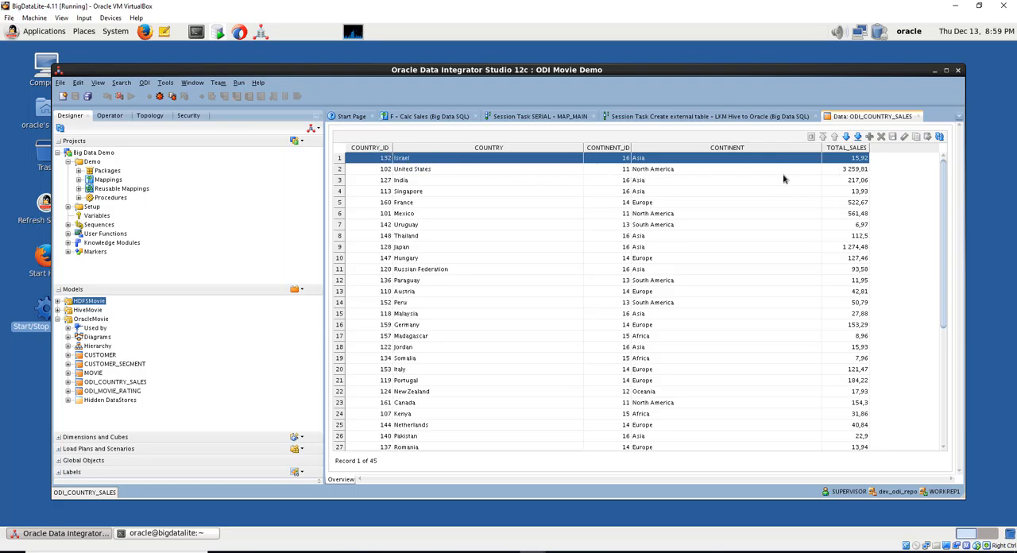
pyautogui.moveTo(694, 169)
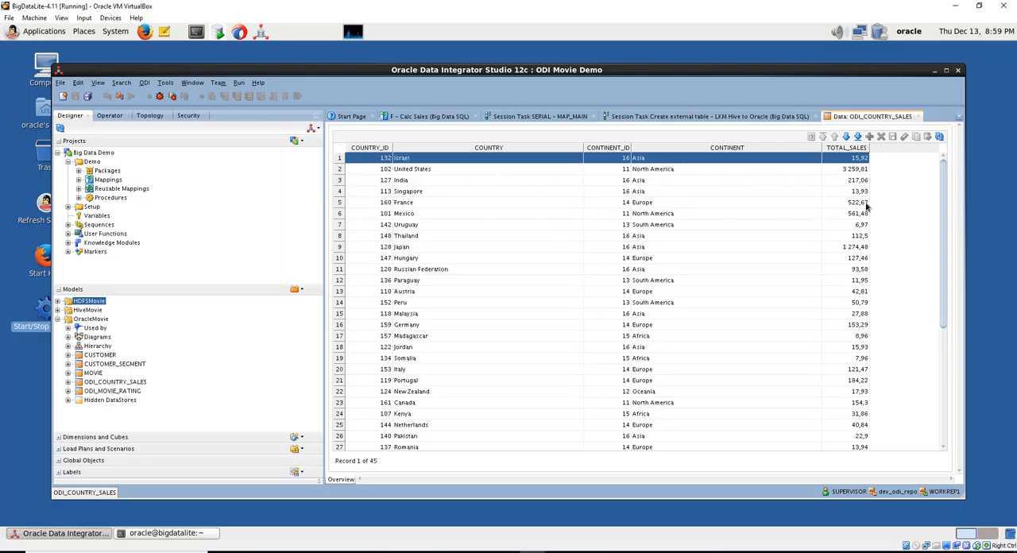
# - Sort ODI_COUNTRY_SALES by TOTAL_SALES and scroll through the sorted rows
pyautogui.click(847, 147)
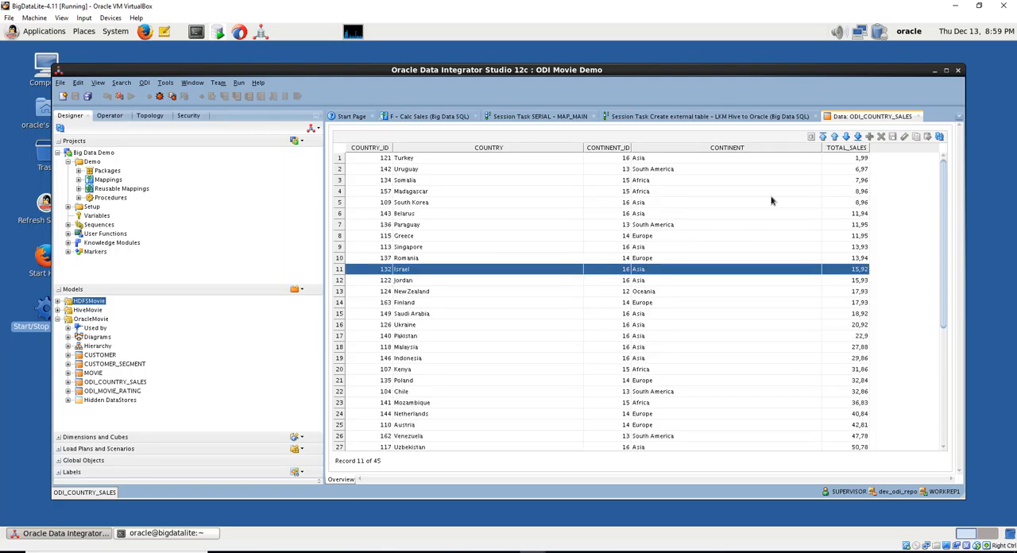
pyautogui.moveTo(804, 217)
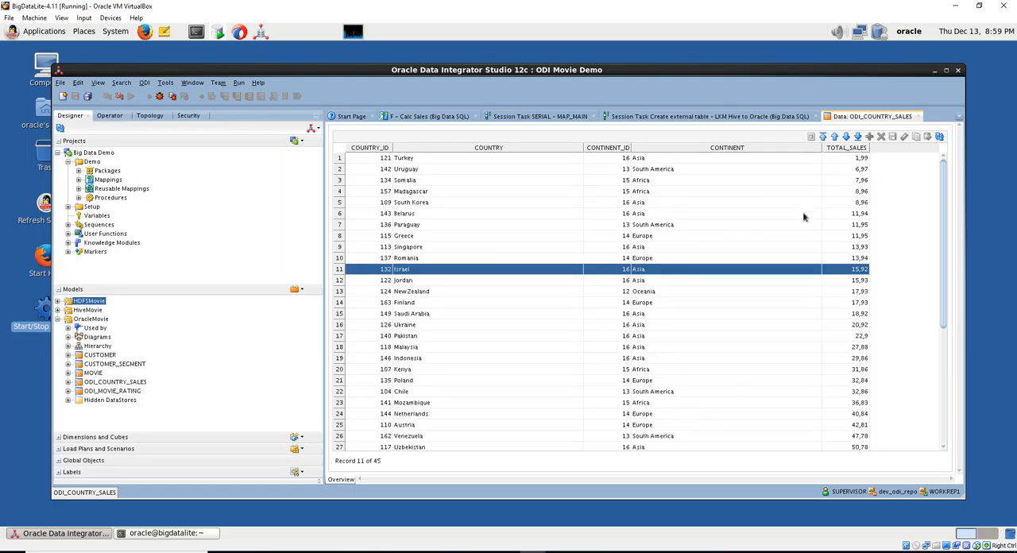
pyautogui.scroll(-3)
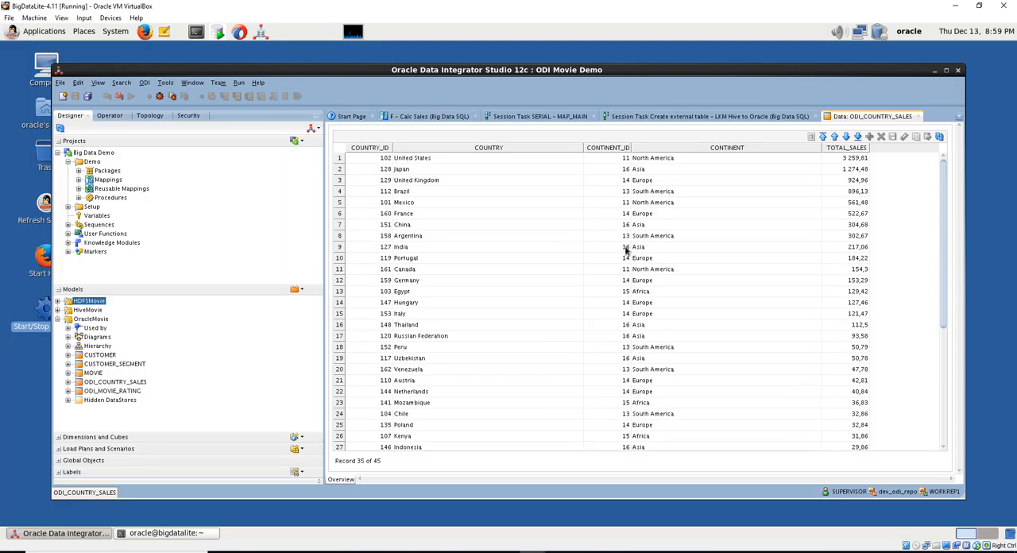
pyautogui.moveTo(519, 196)
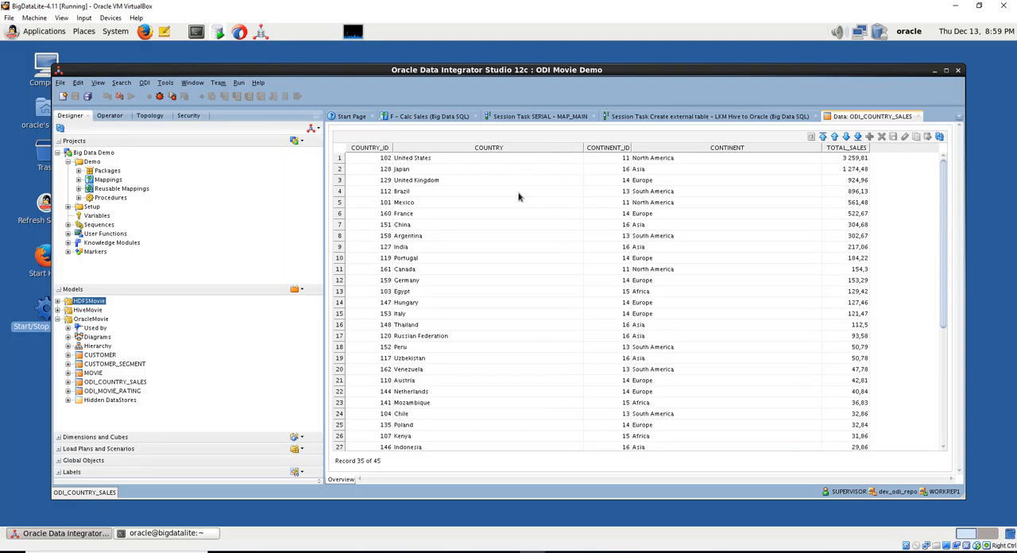
pyautogui.moveTo(419, 185)
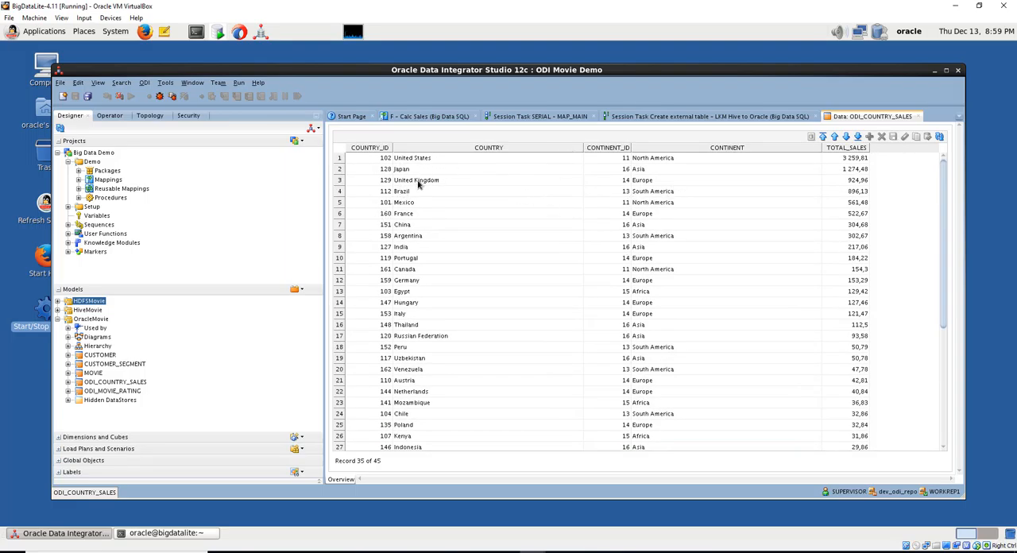
pyautogui.moveTo(408, 211)
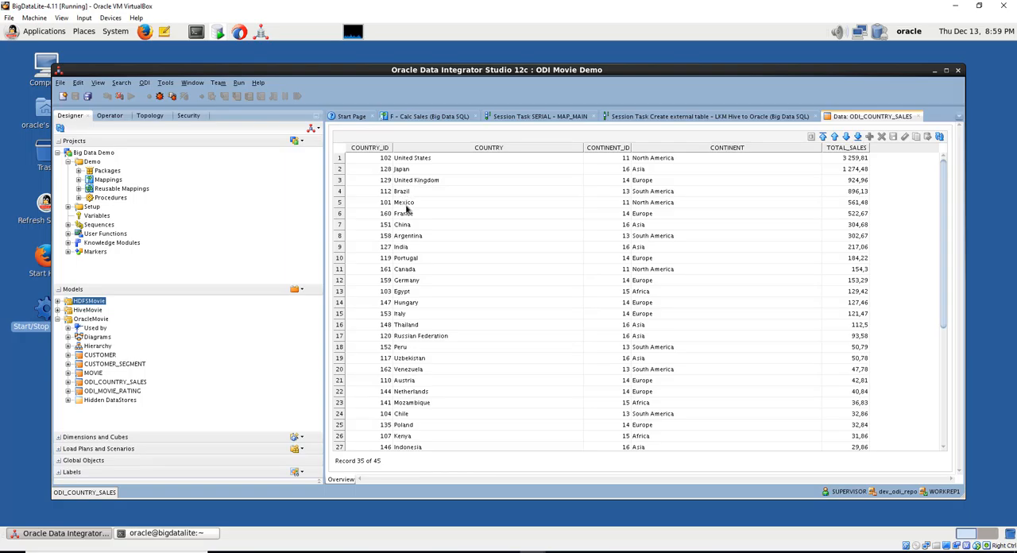
pyautogui.moveTo(416, 228)
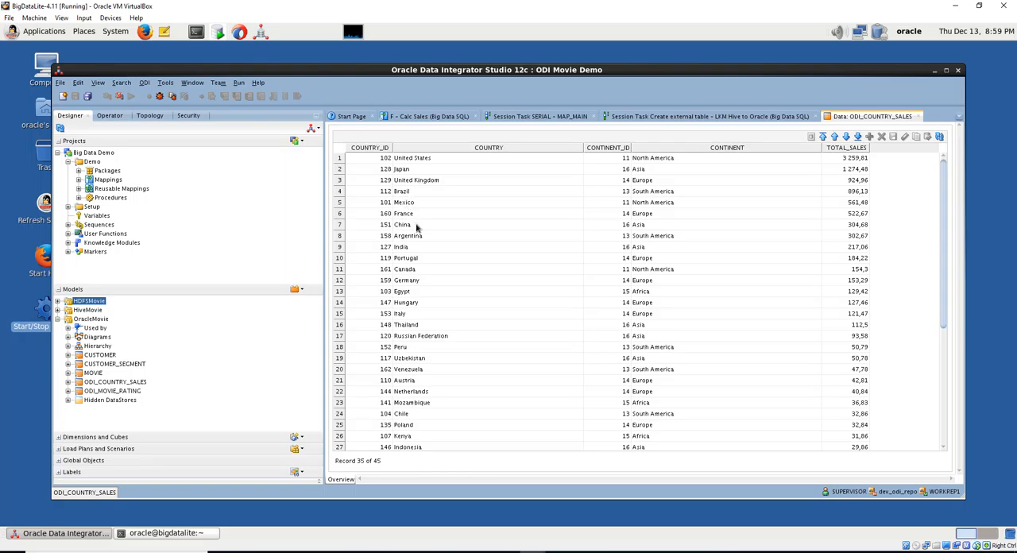
pyautogui.moveTo(356, 346)
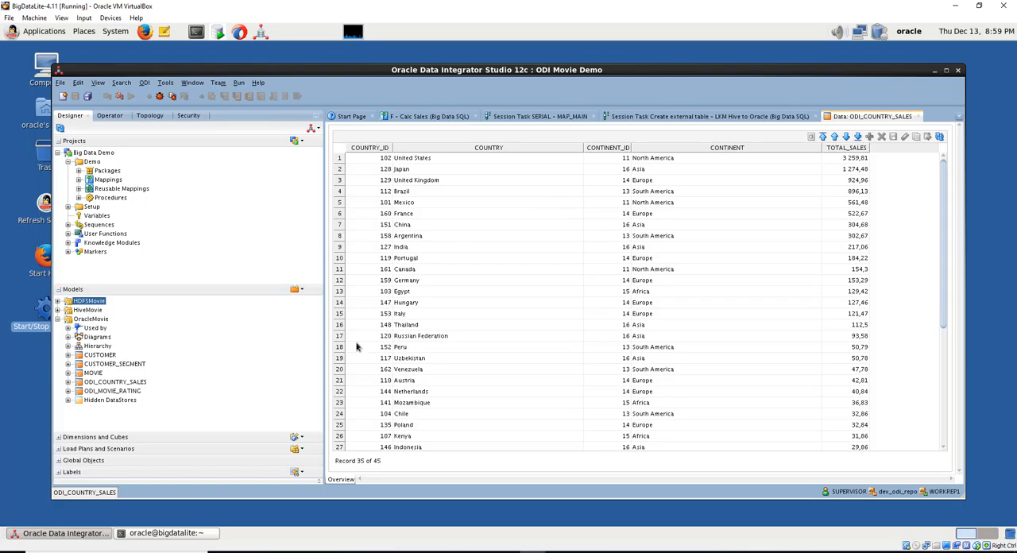
pyautogui.moveTo(405, 209)
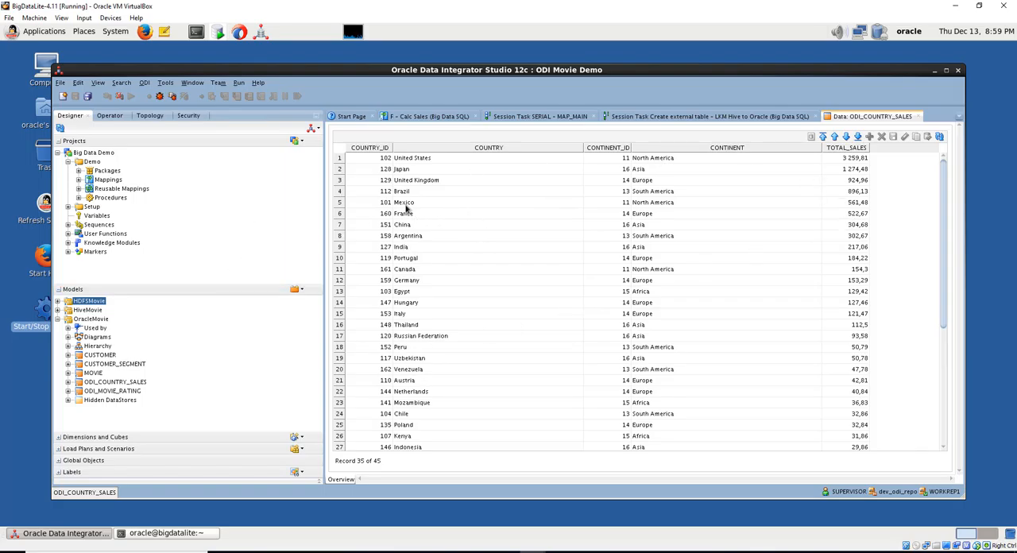